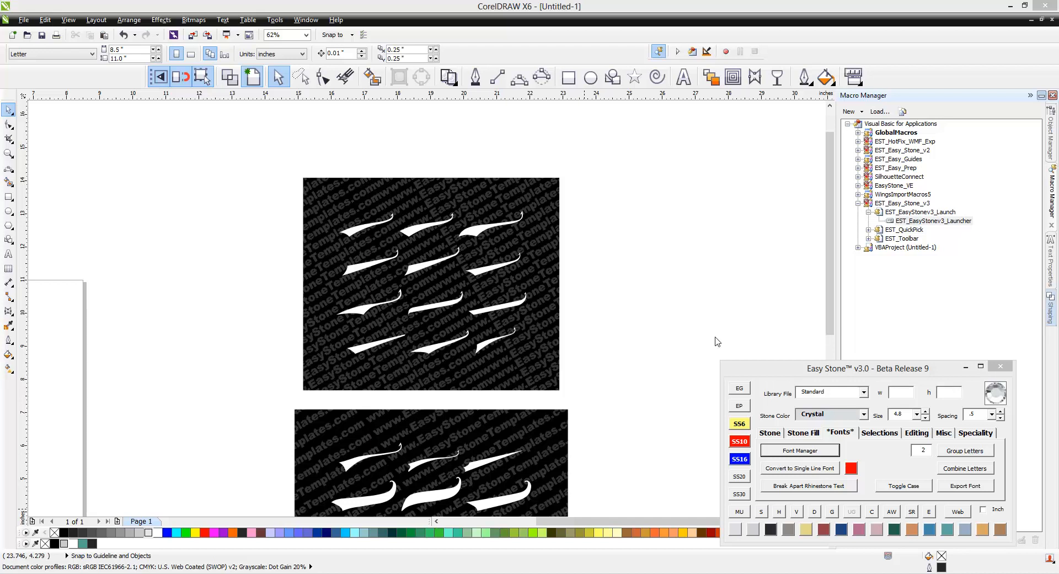
pyautogui.moveTo(784, 372)
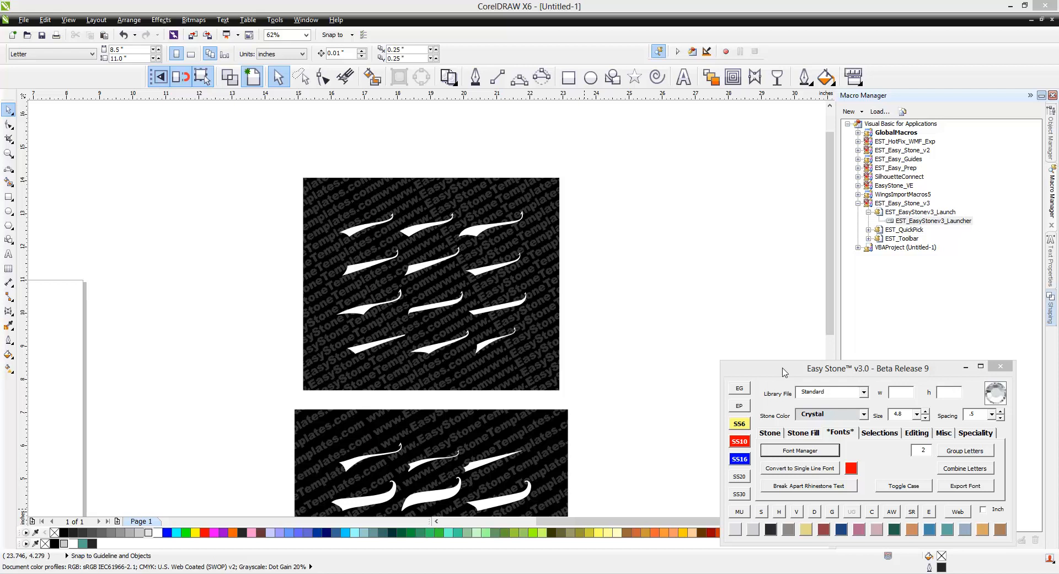
pyautogui.moveTo(652, 312)
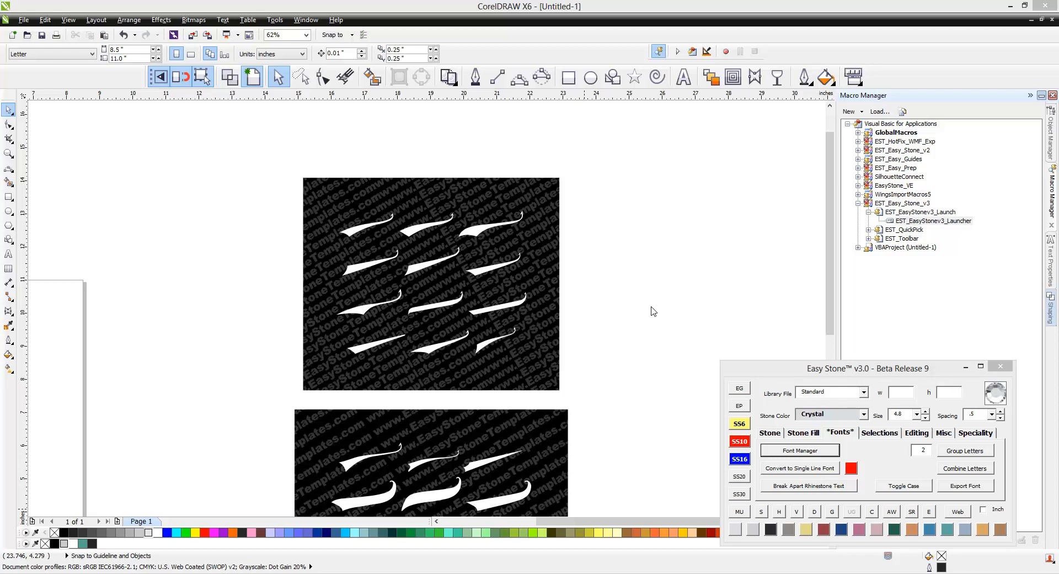
pyautogui.moveTo(703, 318)
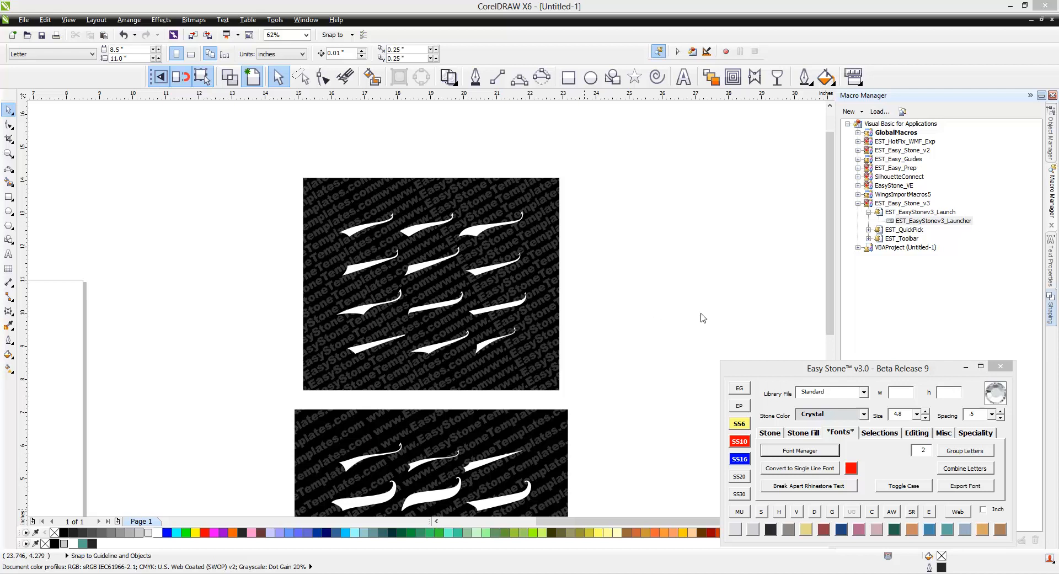
pyautogui.moveTo(774, 372)
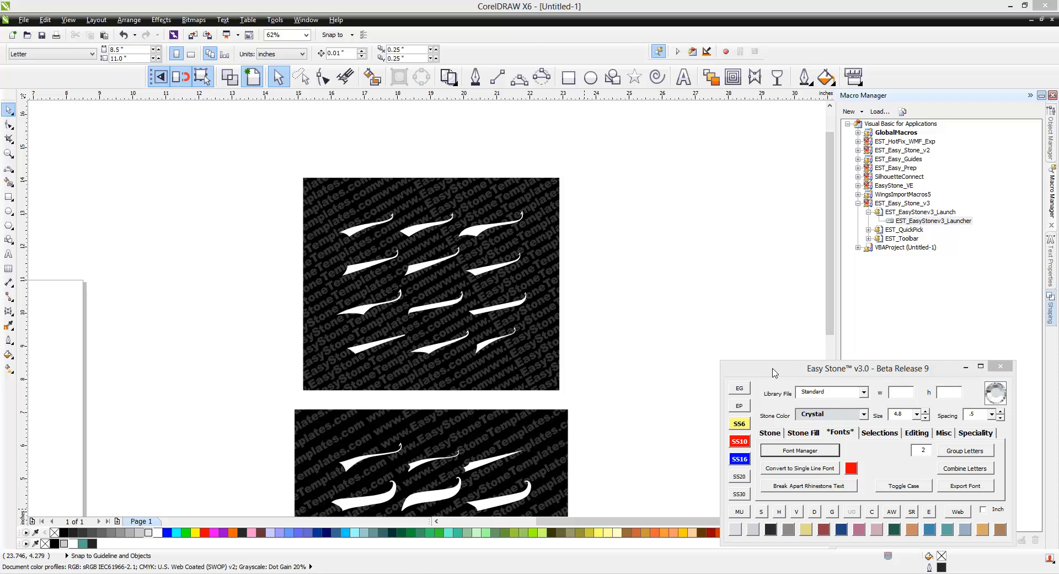
pyautogui.moveTo(692, 326)
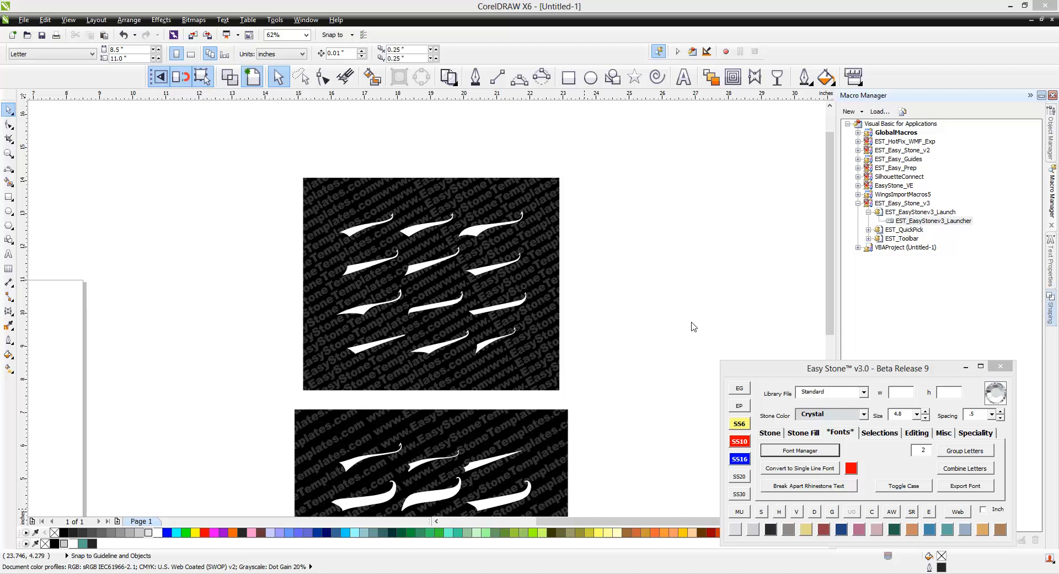
pyautogui.moveTo(773, 373)
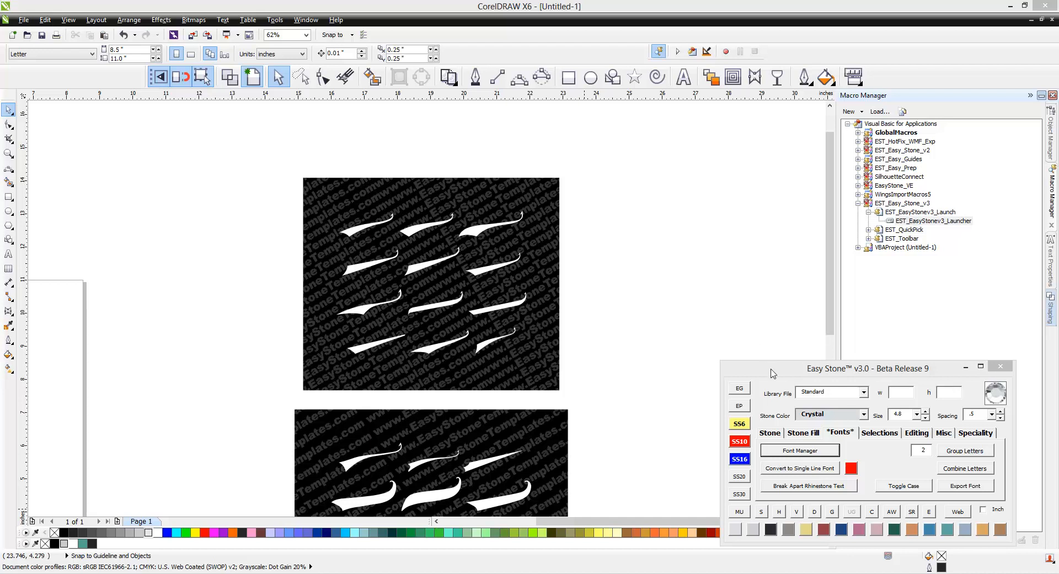
pyautogui.moveTo(715, 347)
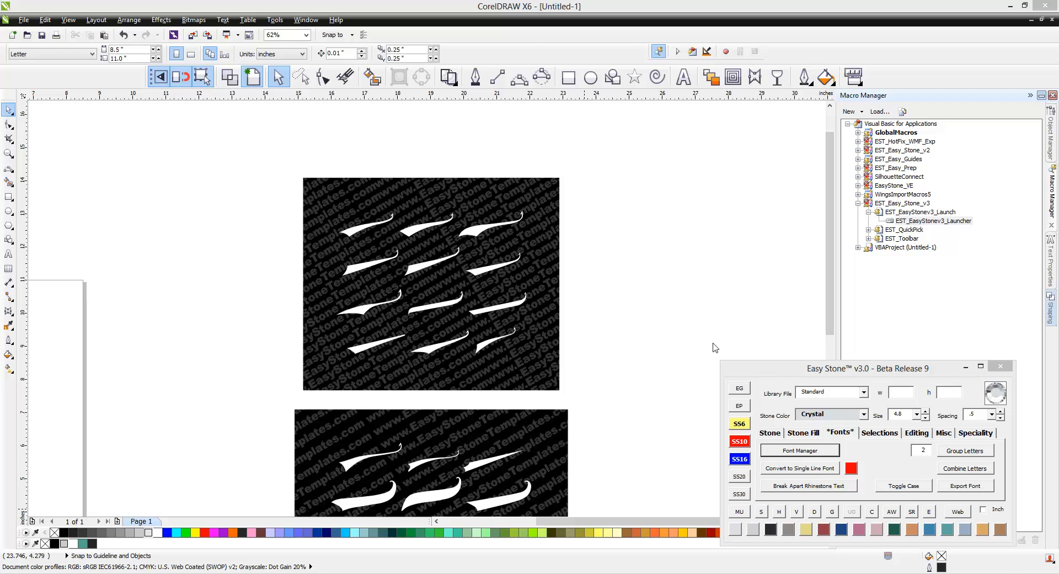
pyautogui.moveTo(749, 350)
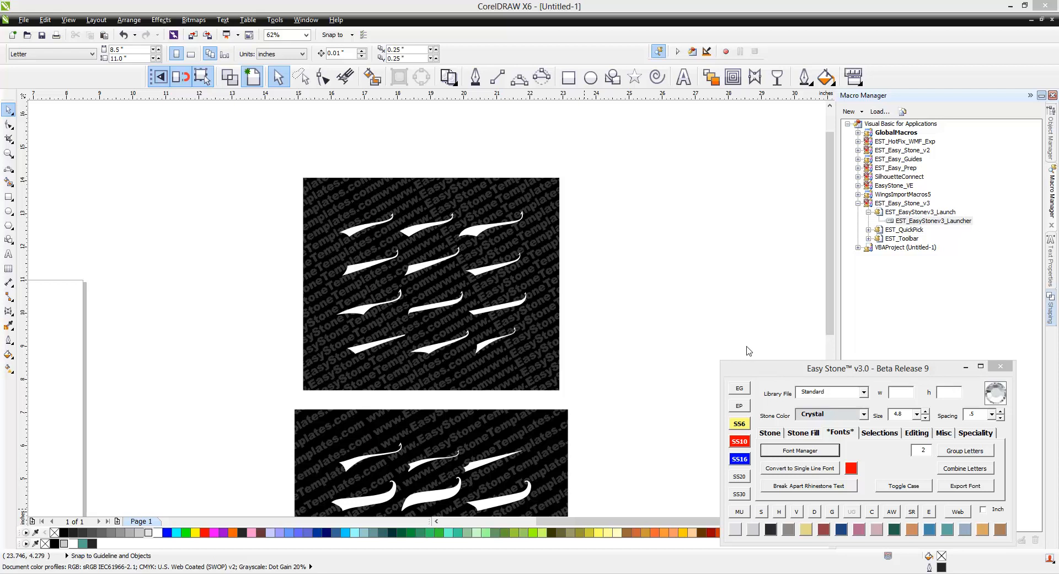
pyautogui.moveTo(765, 376)
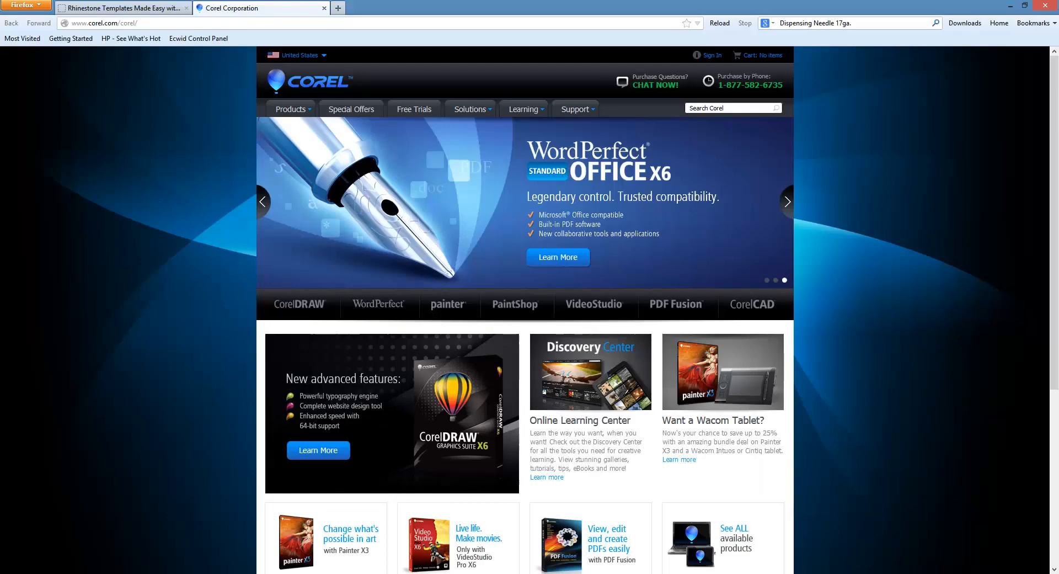
pyautogui.moveTo(853, 462)
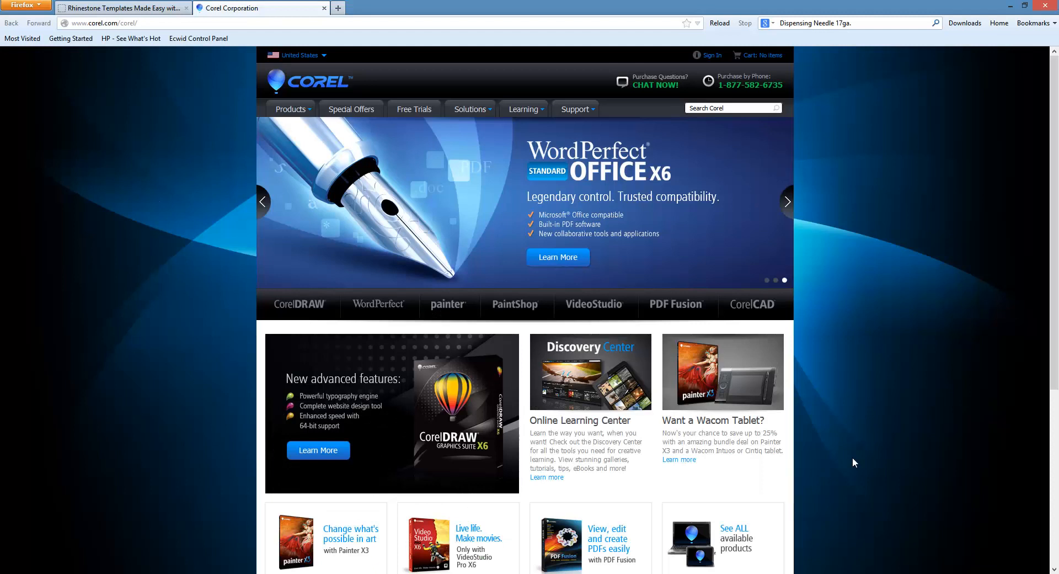
pyautogui.moveTo(425, 123)
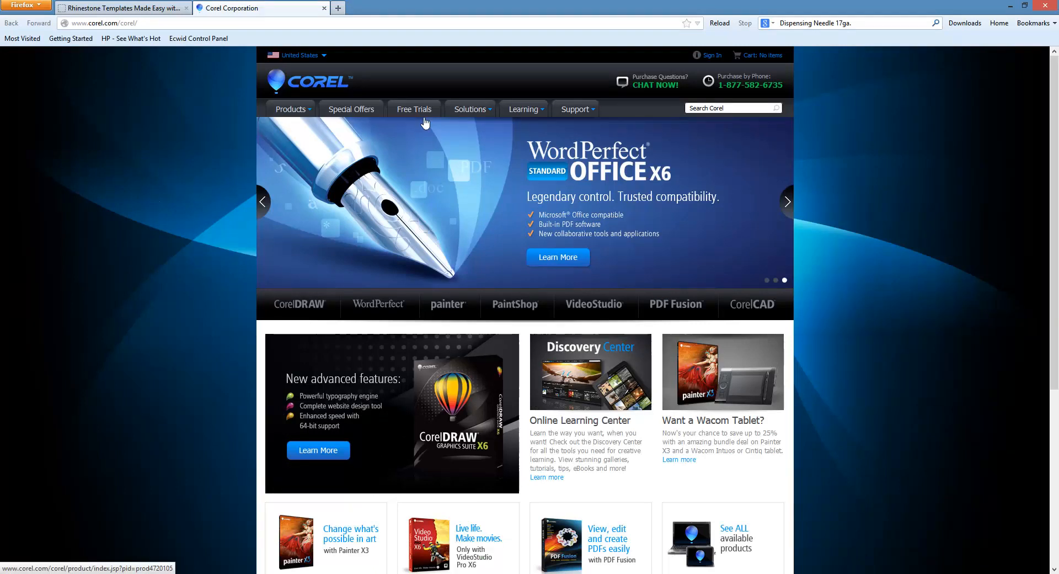
# Compare the CorelDRAW X6 trial's 32-bit and 64-bit versions, ending on 32-bit, then close the popup.
pyautogui.click(413, 109)
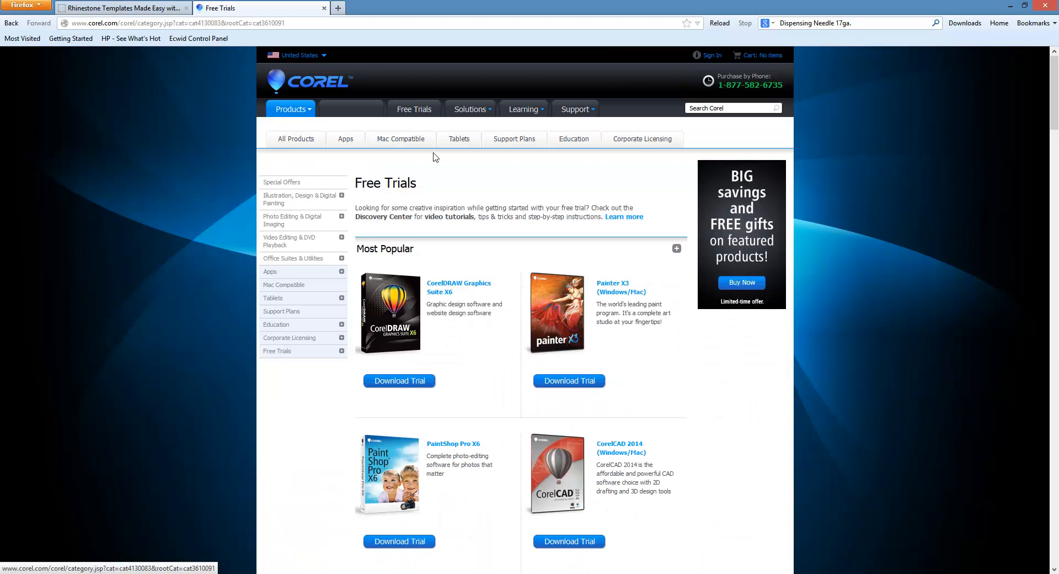
pyautogui.click(398, 381)
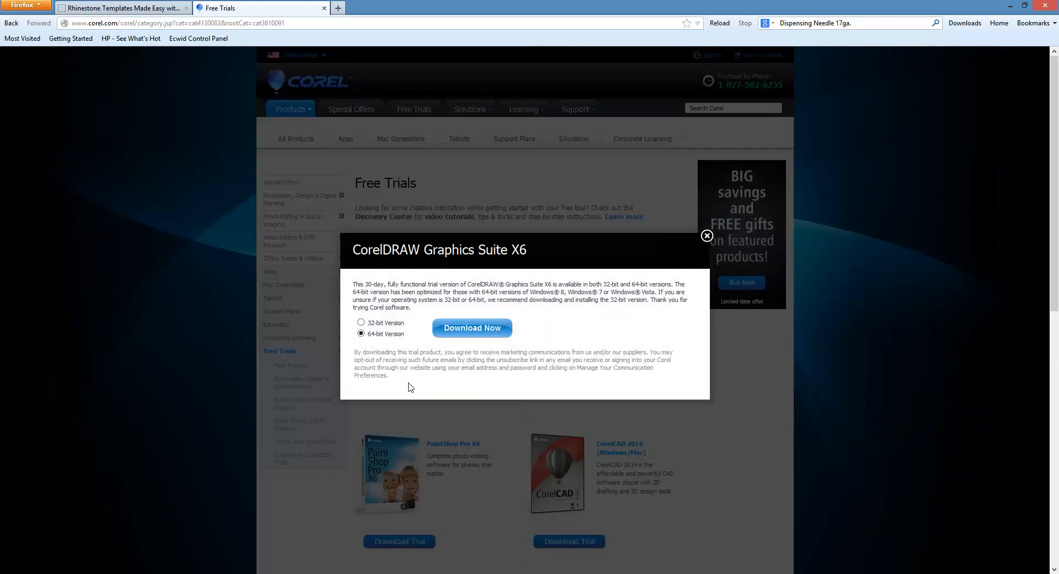
pyautogui.moveTo(371, 322)
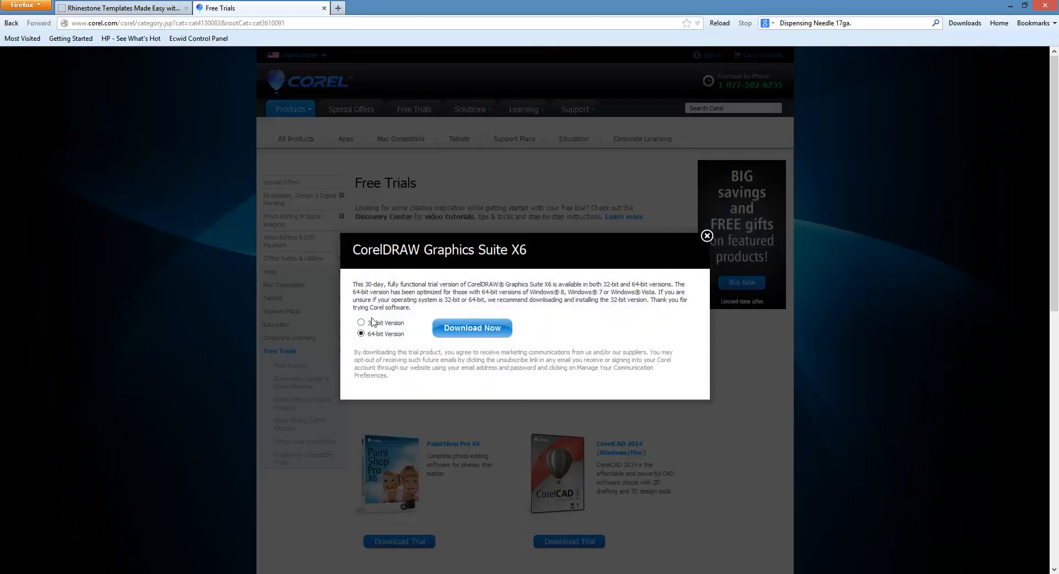
pyautogui.click(361, 322)
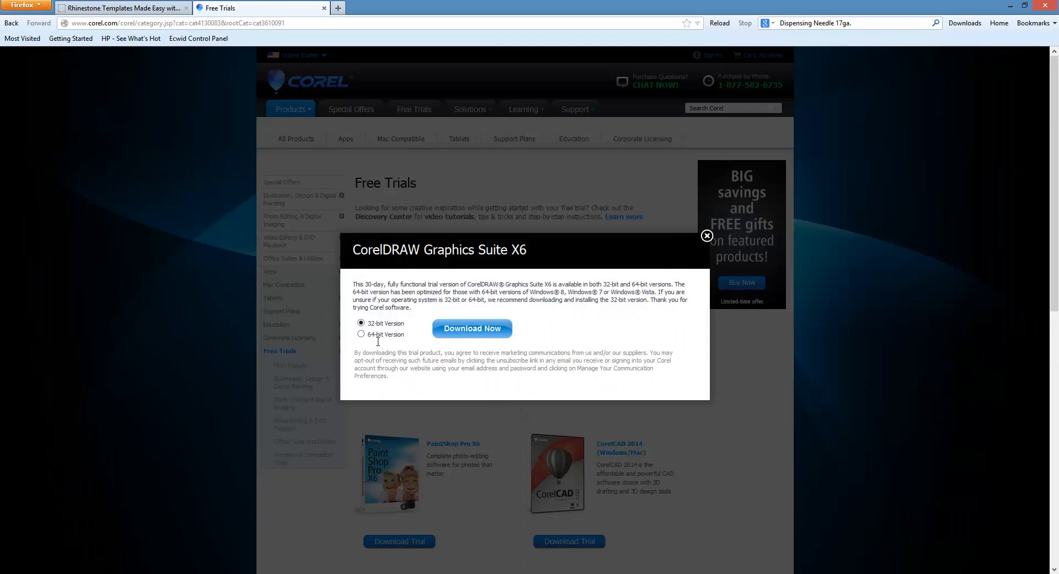
pyautogui.click(361, 334)
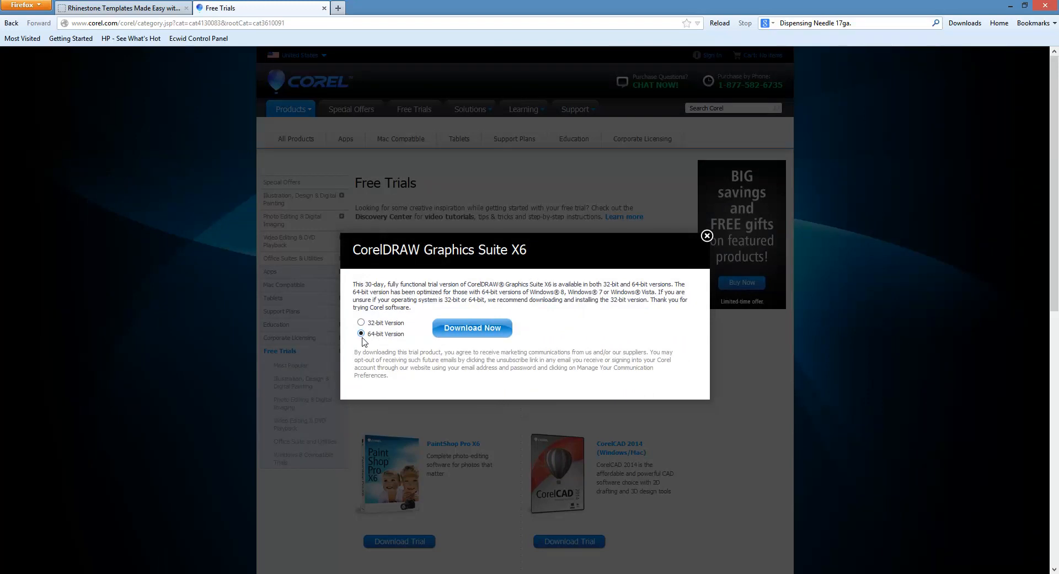
pyautogui.click(361, 322)
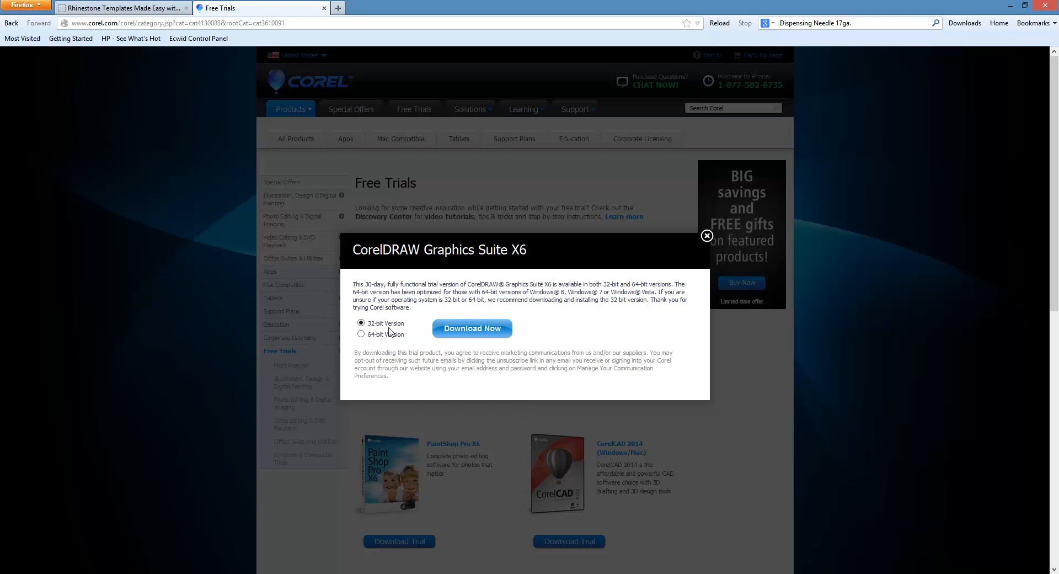
pyautogui.click(707, 236)
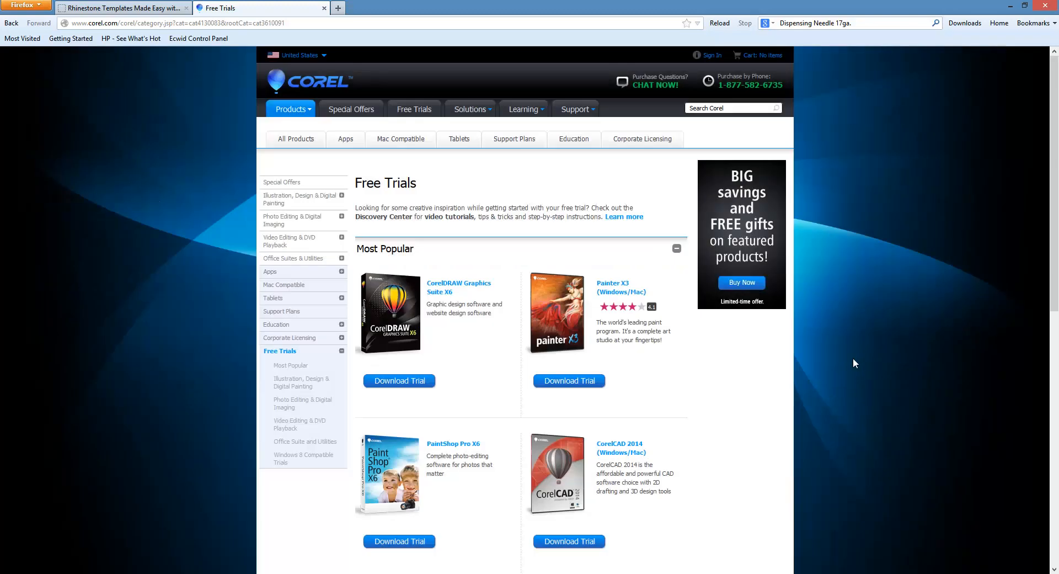
pyautogui.moveTo(860, 366)
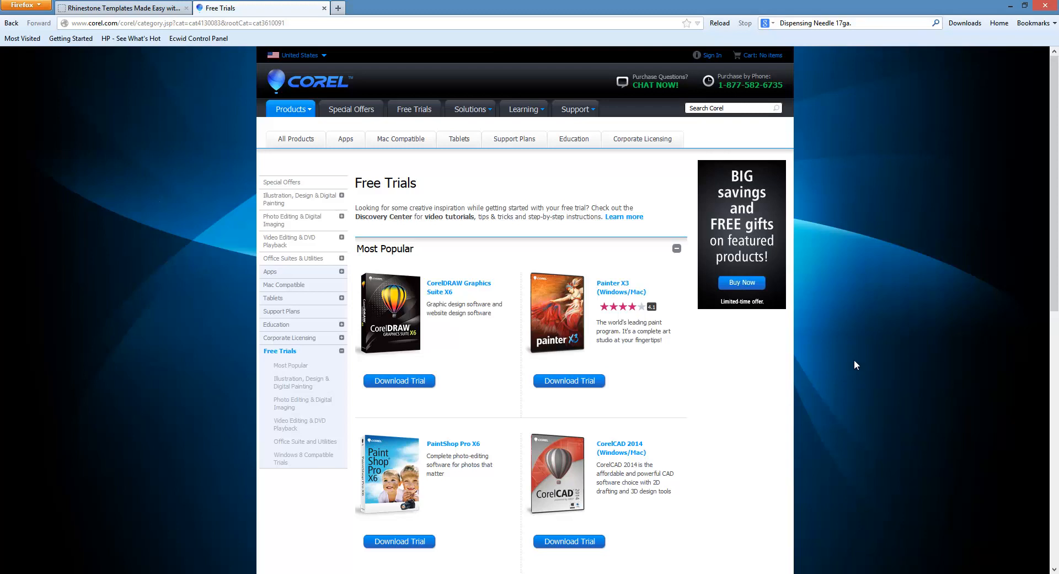
pyautogui.moveTo(836, 376)
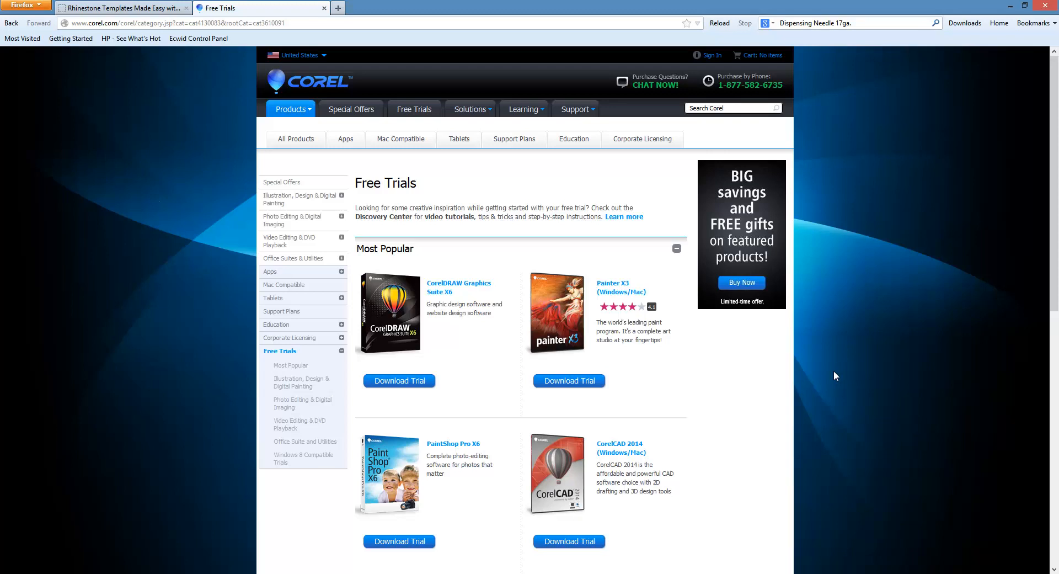
pyautogui.moveTo(835, 380)
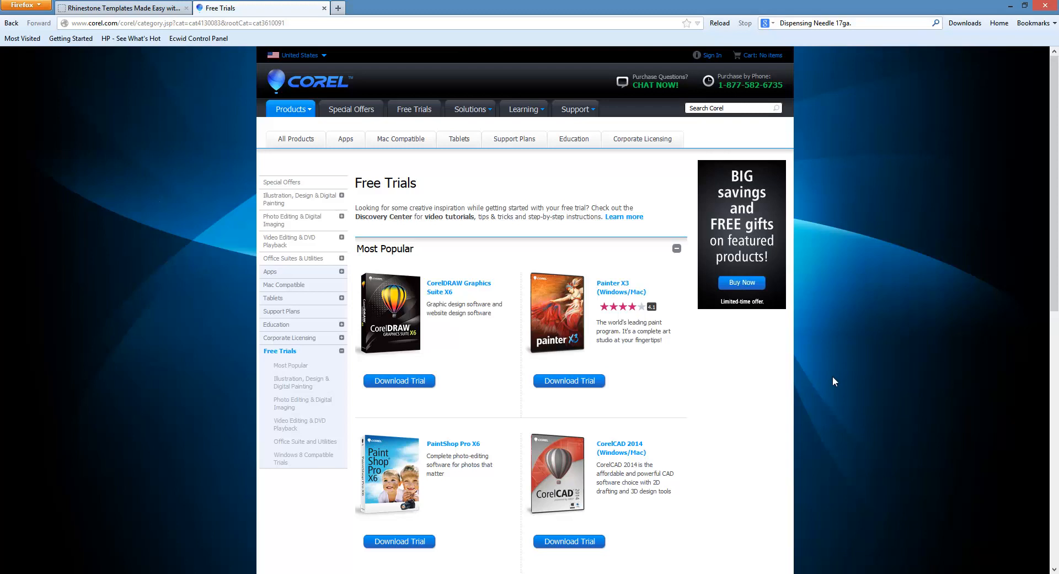
pyautogui.moveTo(711, 329)
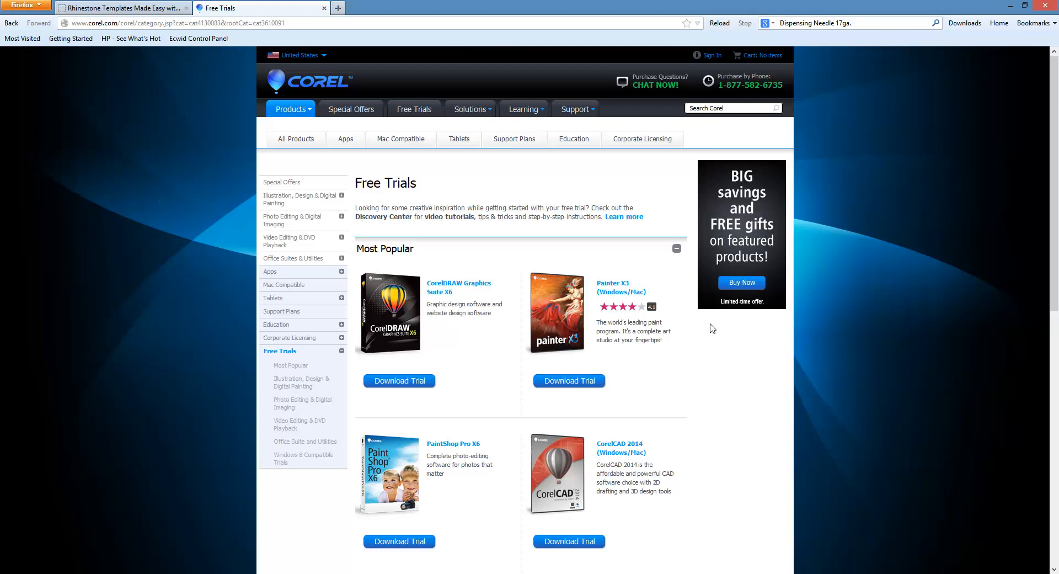
pyautogui.moveTo(728, 378)
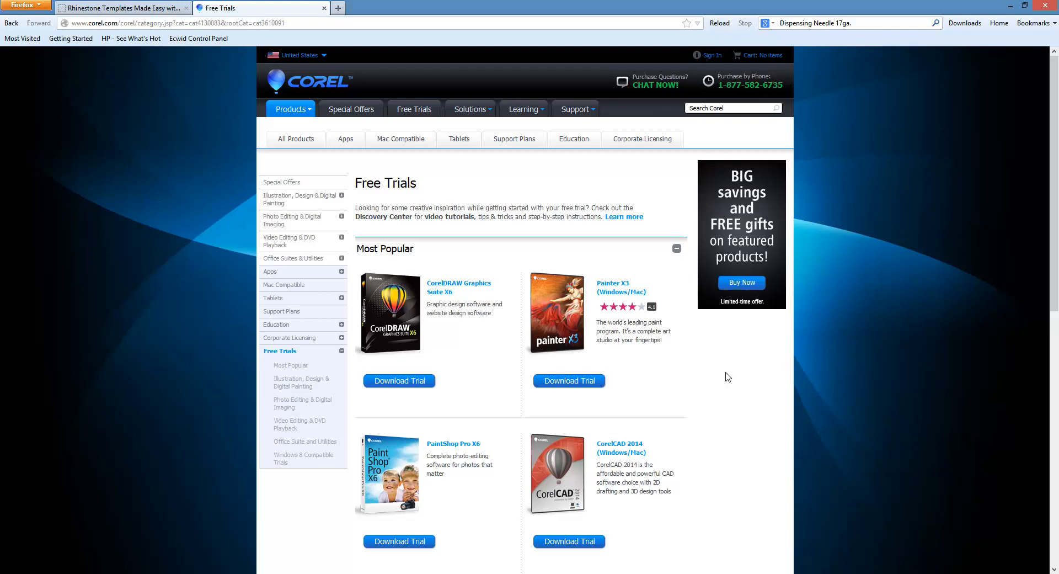
pyautogui.moveTo(936, 424)
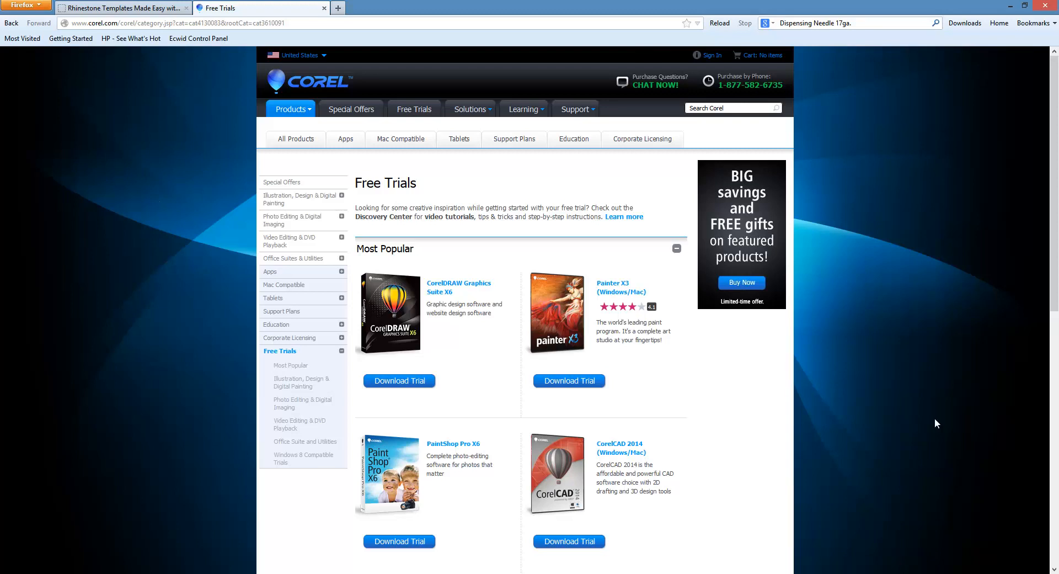
# Open Your Account orders in the Rhinestone Design Shop and scroll to the Beta 8 Demo order.
pyautogui.click(122, 8)
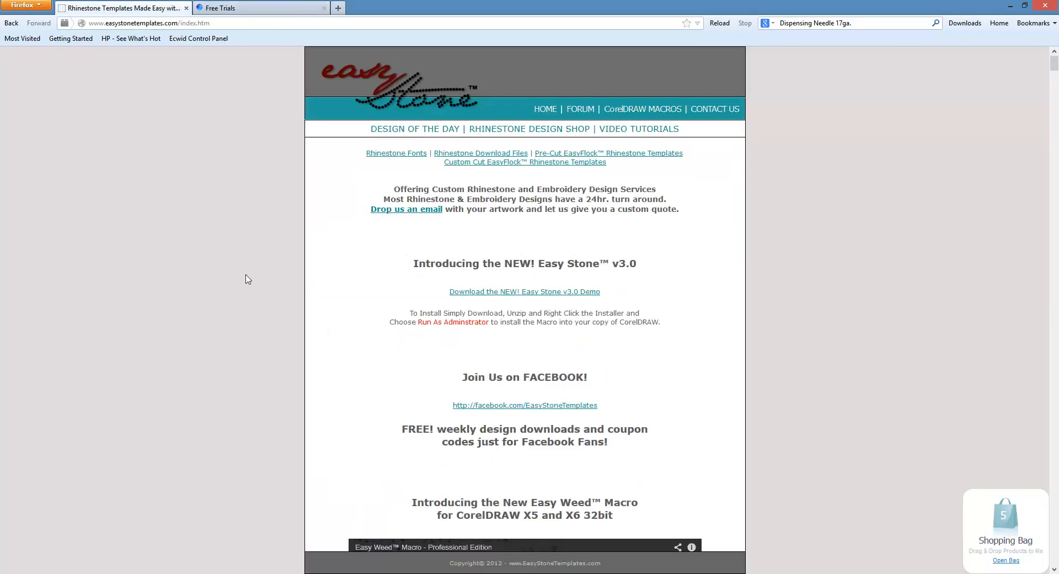
pyautogui.moveTo(539, 133)
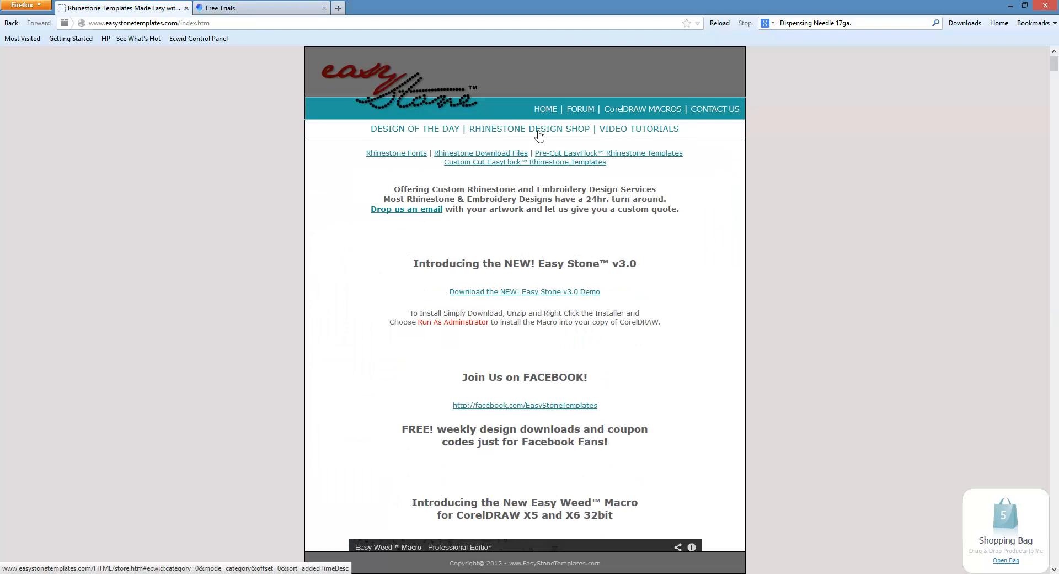
pyautogui.click(529, 129)
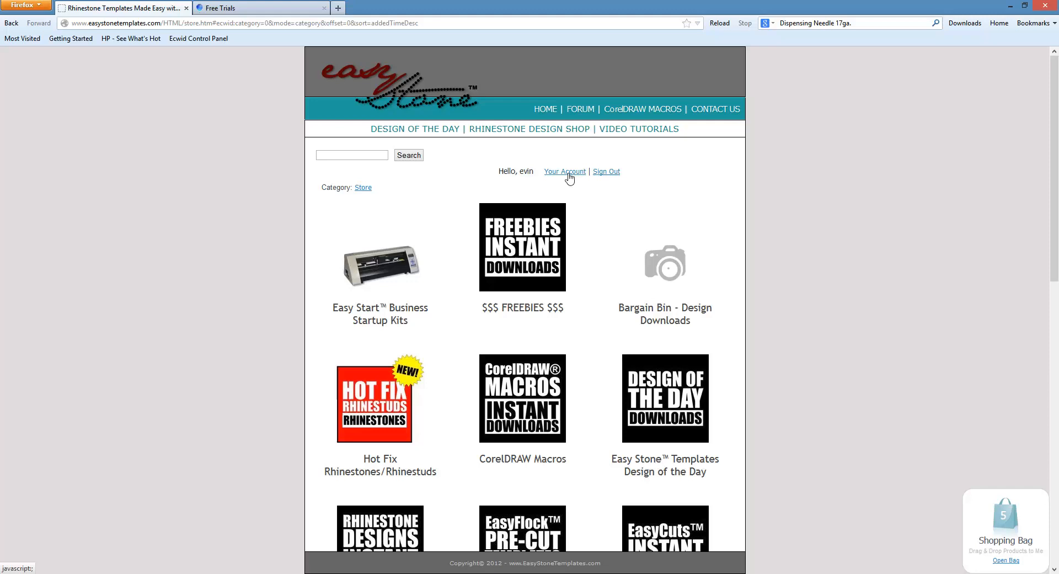
pyautogui.click(563, 171)
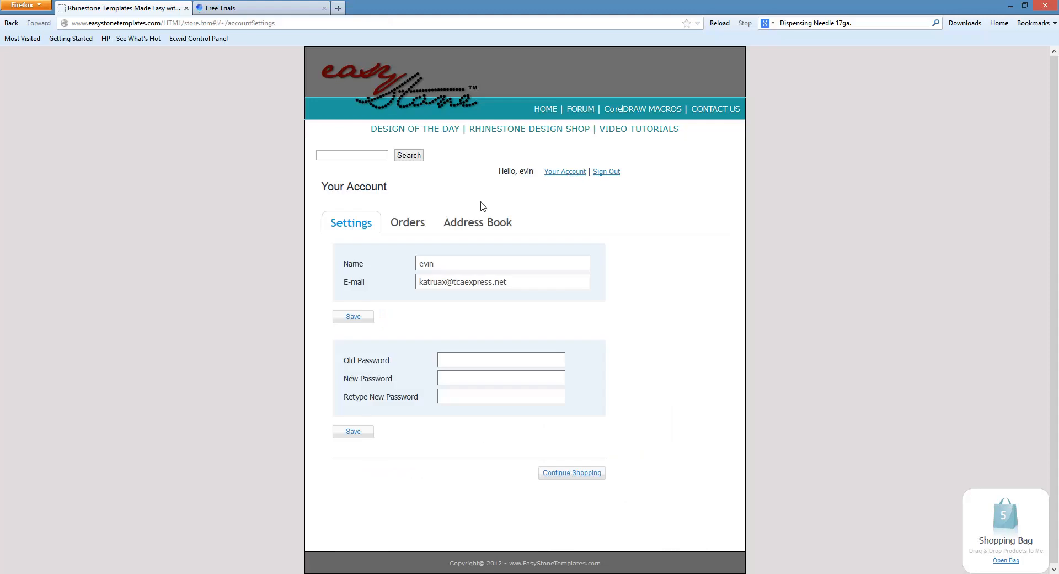
pyautogui.click(407, 222)
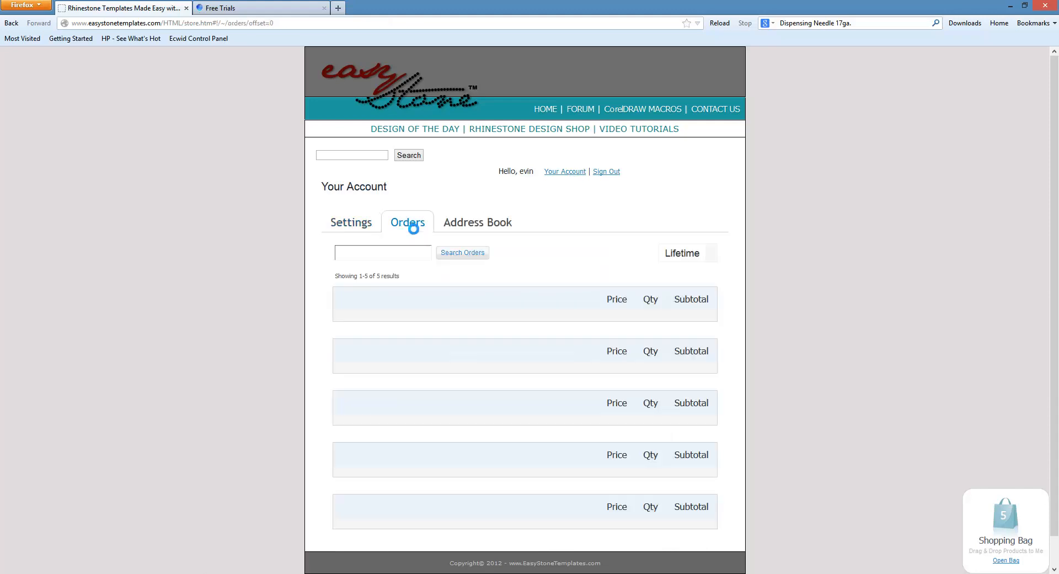
pyautogui.scroll(-3)
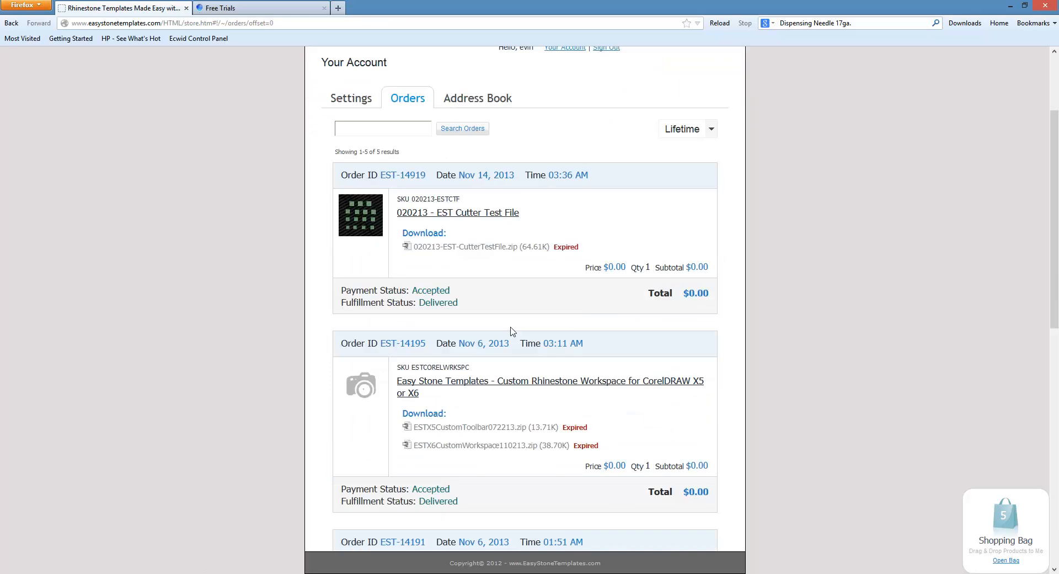
pyautogui.scroll(-3)
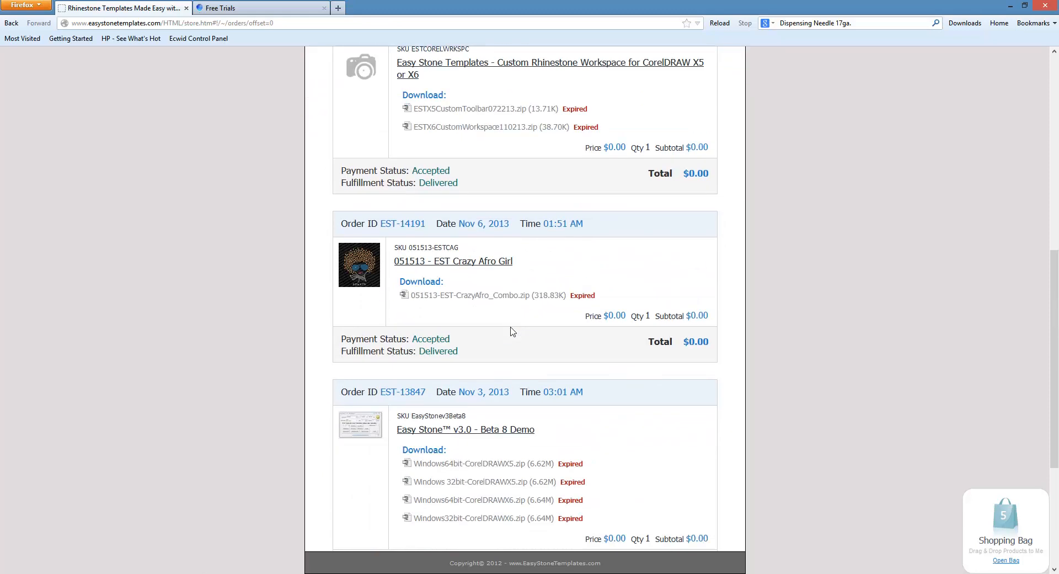
pyautogui.scroll(-3)
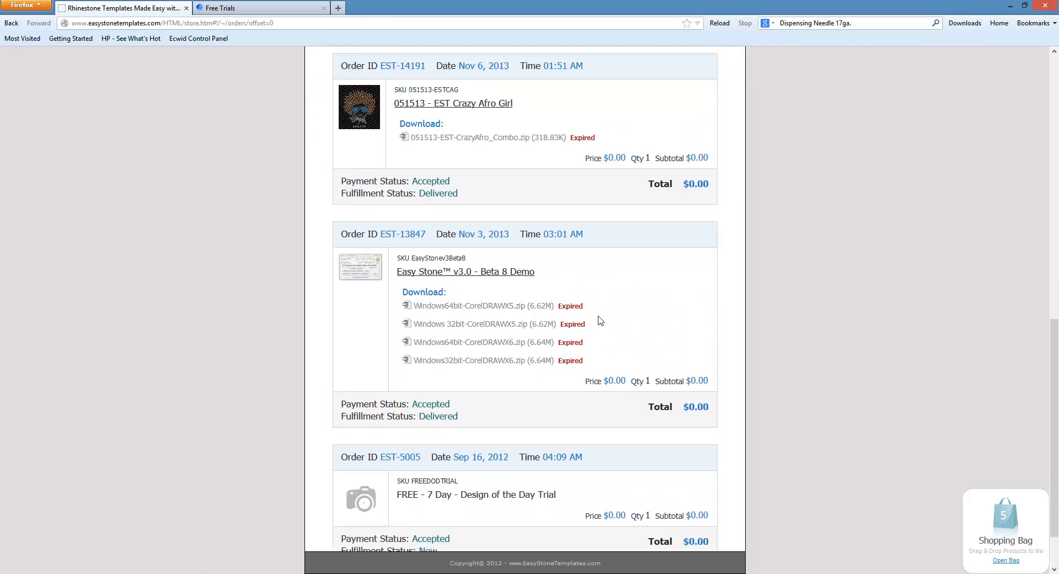
pyautogui.moveTo(628, 322)
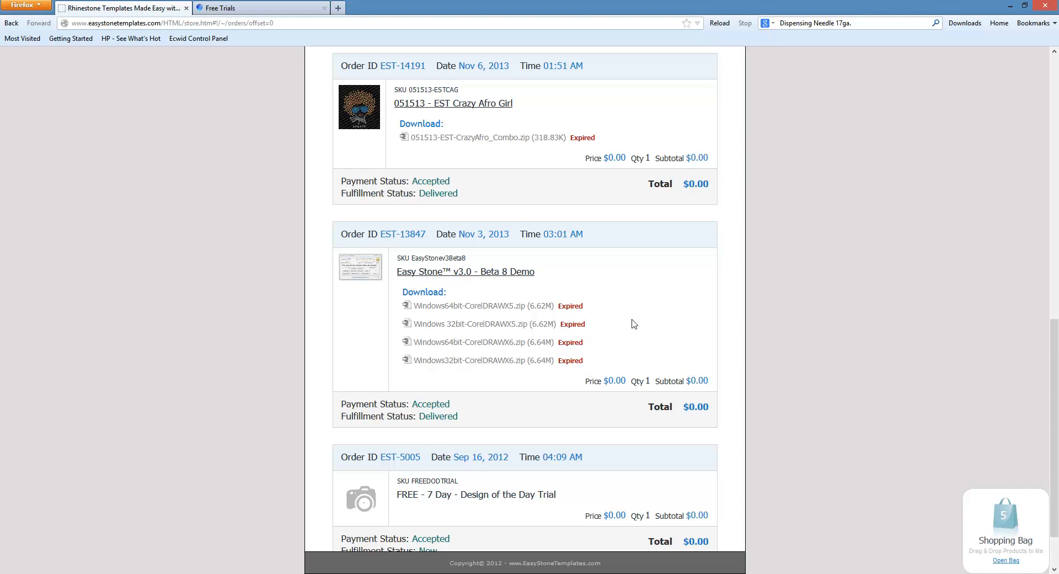
pyautogui.moveTo(653, 327)
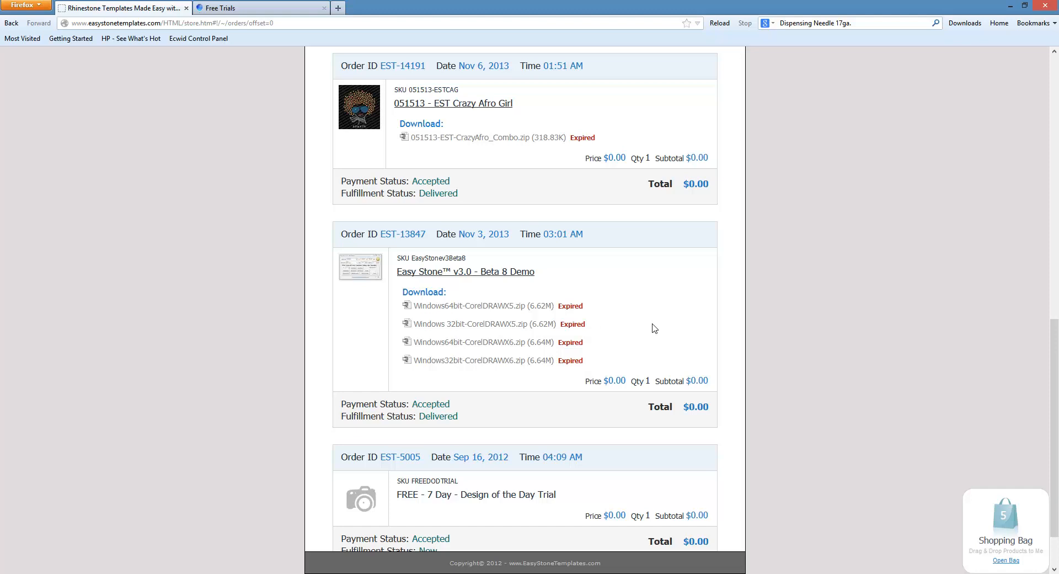
pyautogui.moveTo(481, 369)
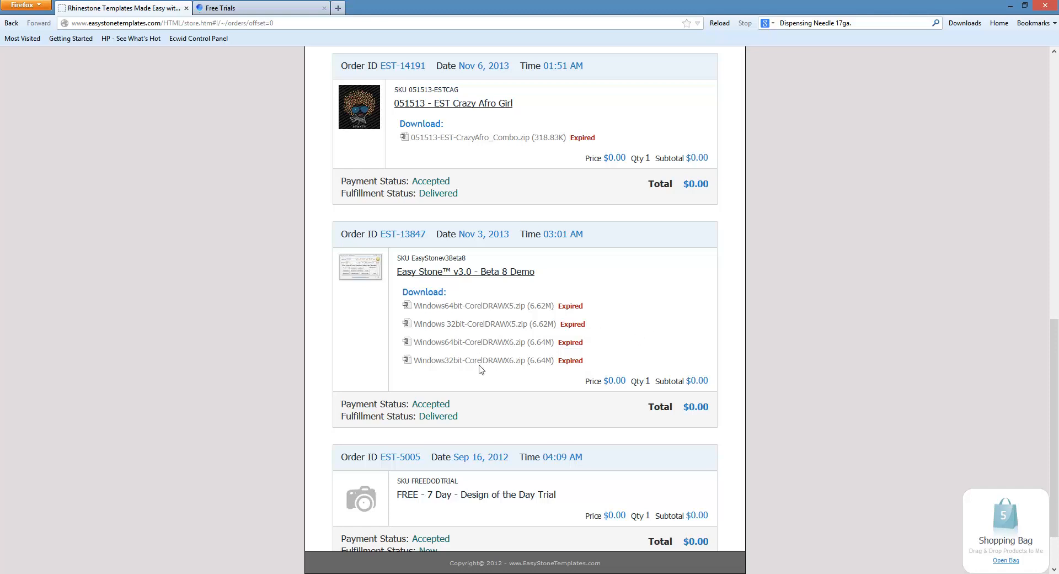
pyautogui.moveTo(518, 348)
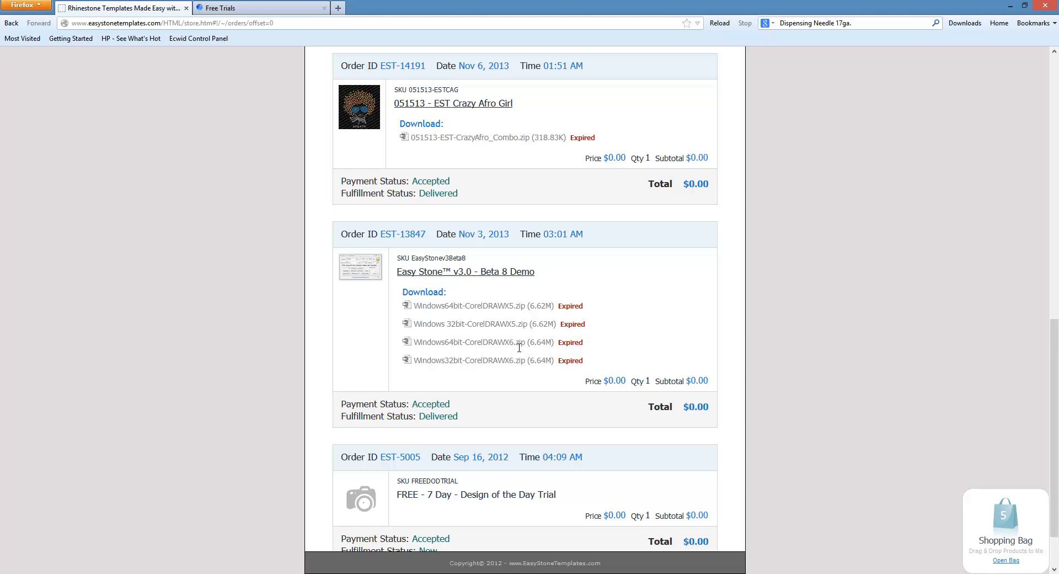
pyautogui.moveTo(509, 372)
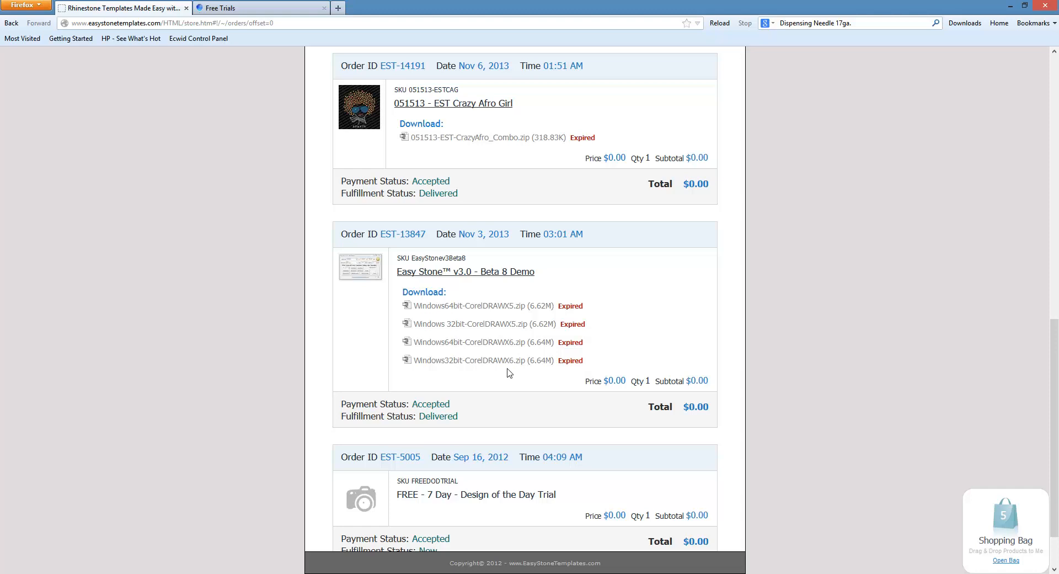
pyautogui.moveTo(501, 376)
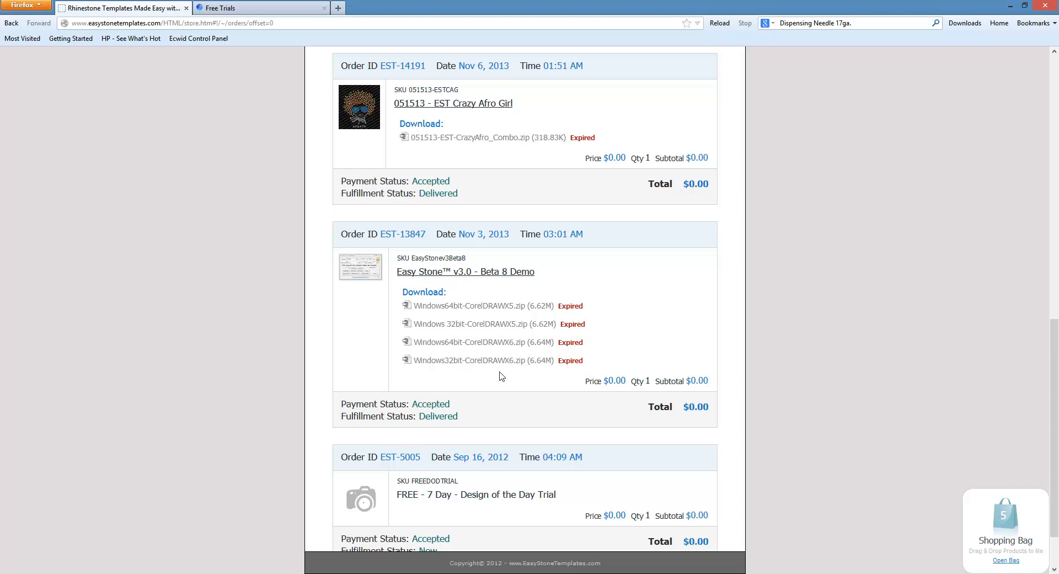
pyautogui.moveTo(503, 385)
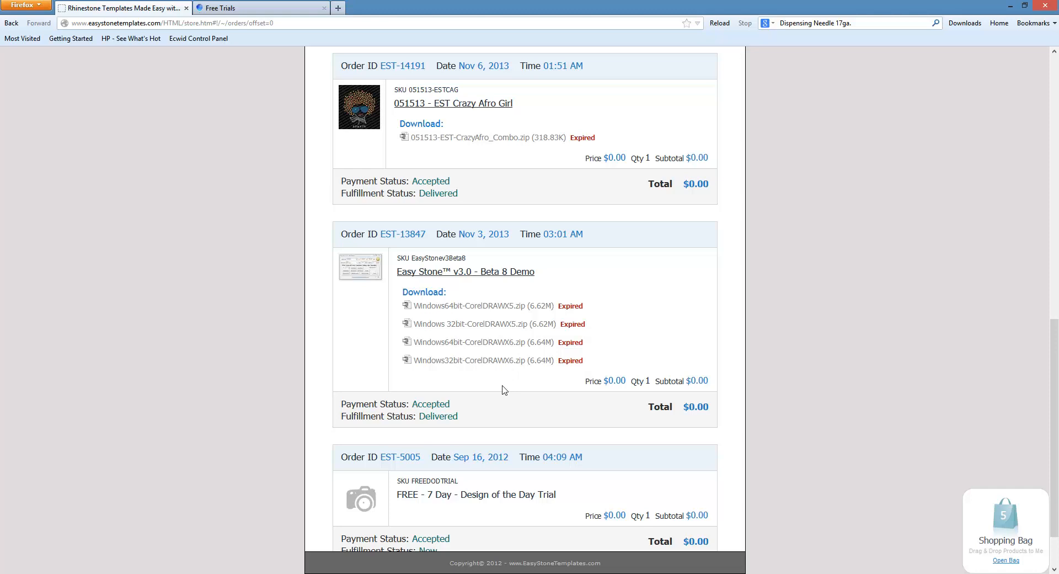
pyautogui.moveTo(472, 386)
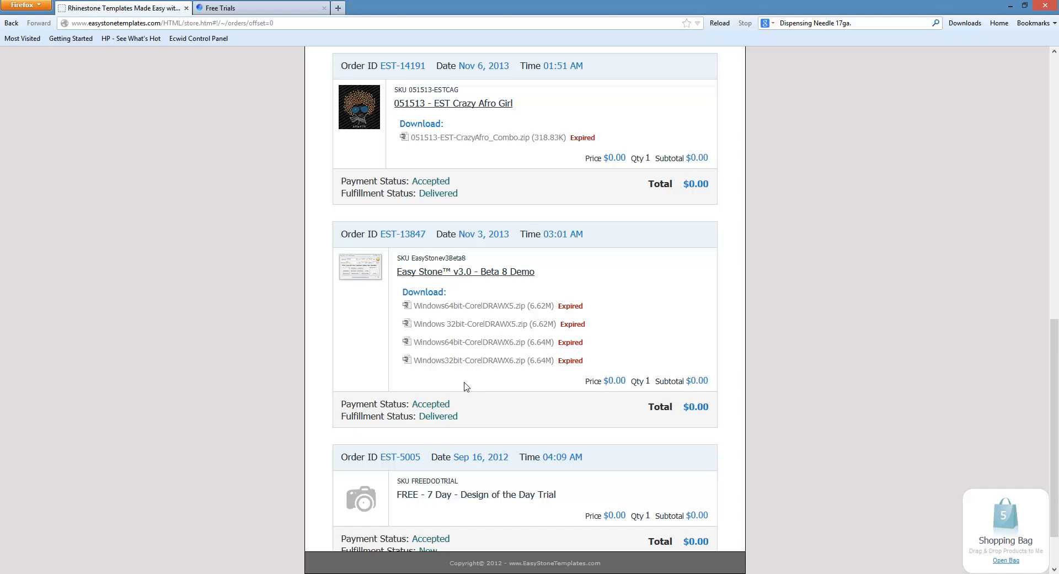
pyautogui.moveTo(421, 347)
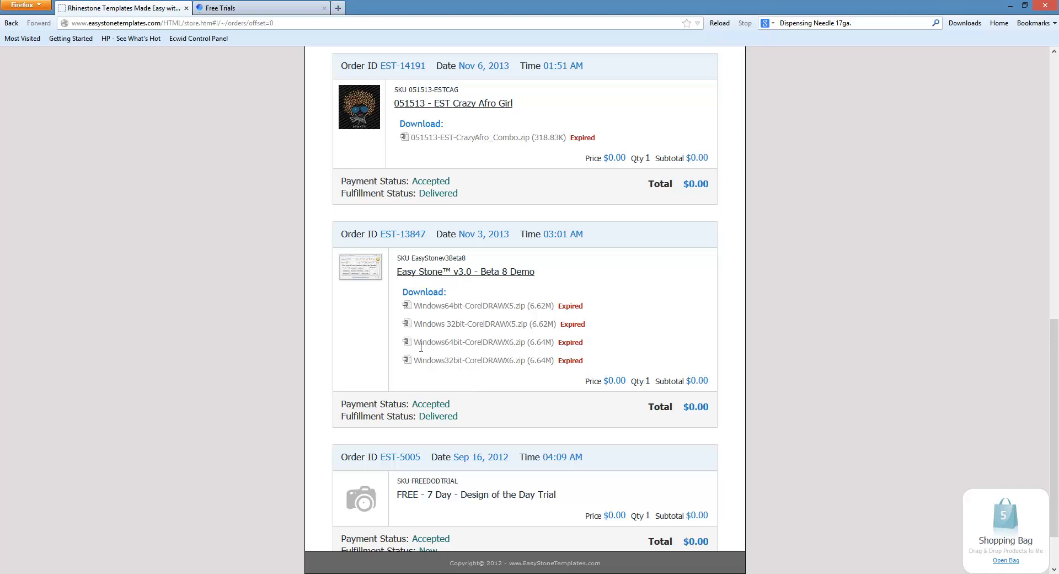
# Highlight the Windows64bit-CorelDRAWX6.zip download name in the Beta 8 order.
pyautogui.doubleClick(481, 342)
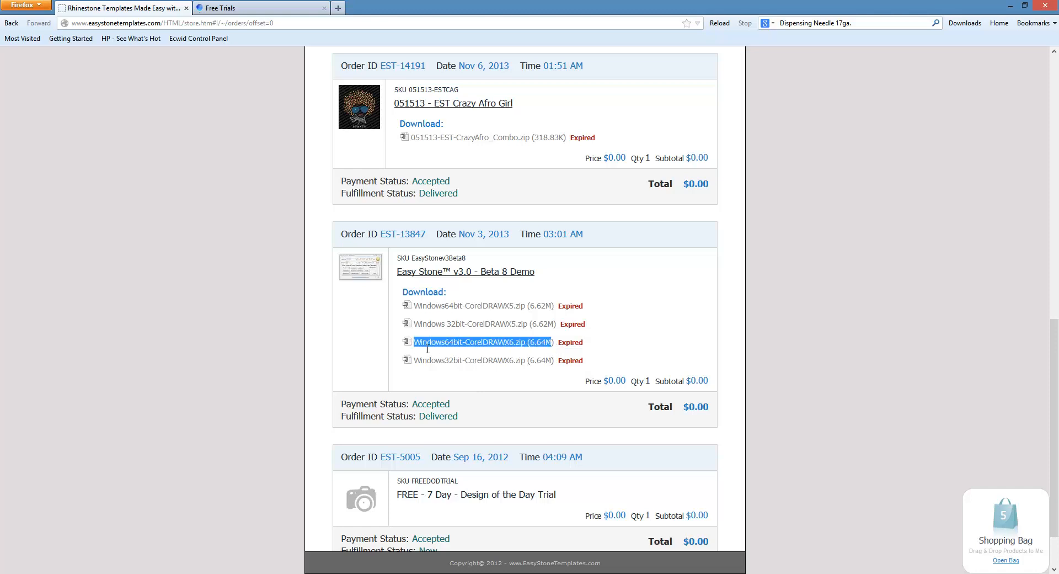
pyautogui.moveTo(473, 349)
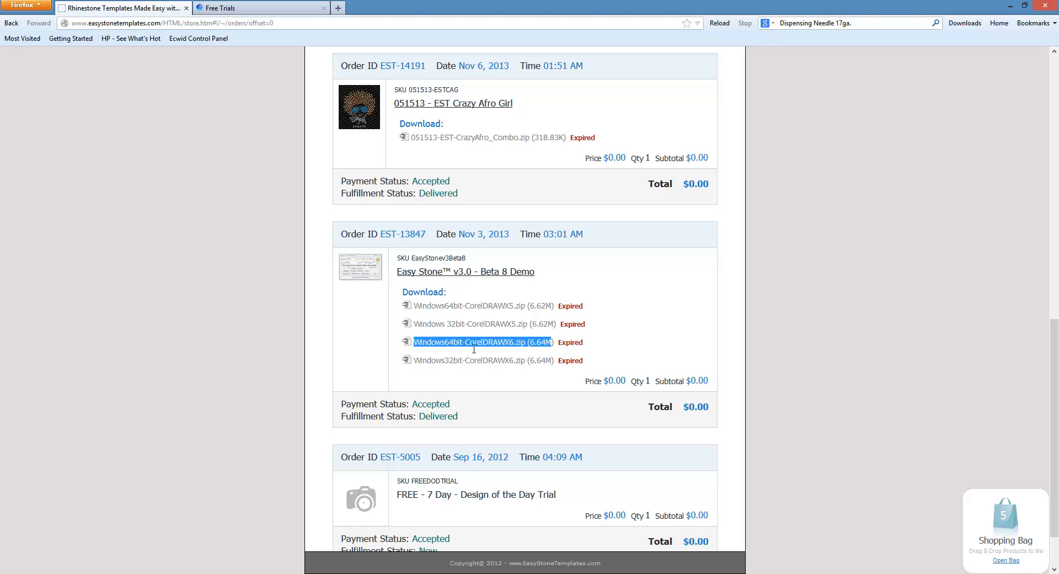
pyautogui.moveTo(515, 349)
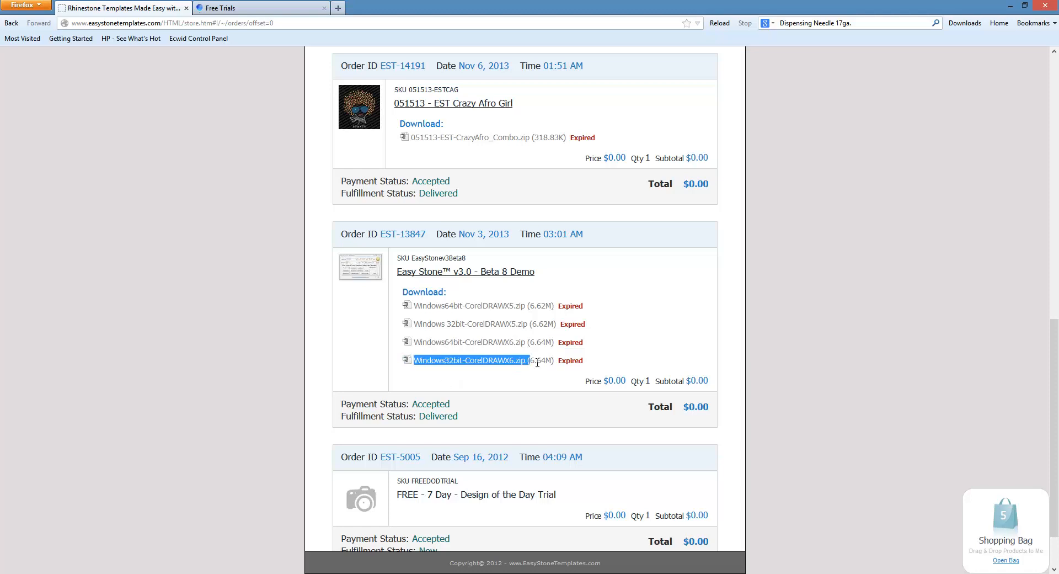
pyautogui.moveTo(477, 379)
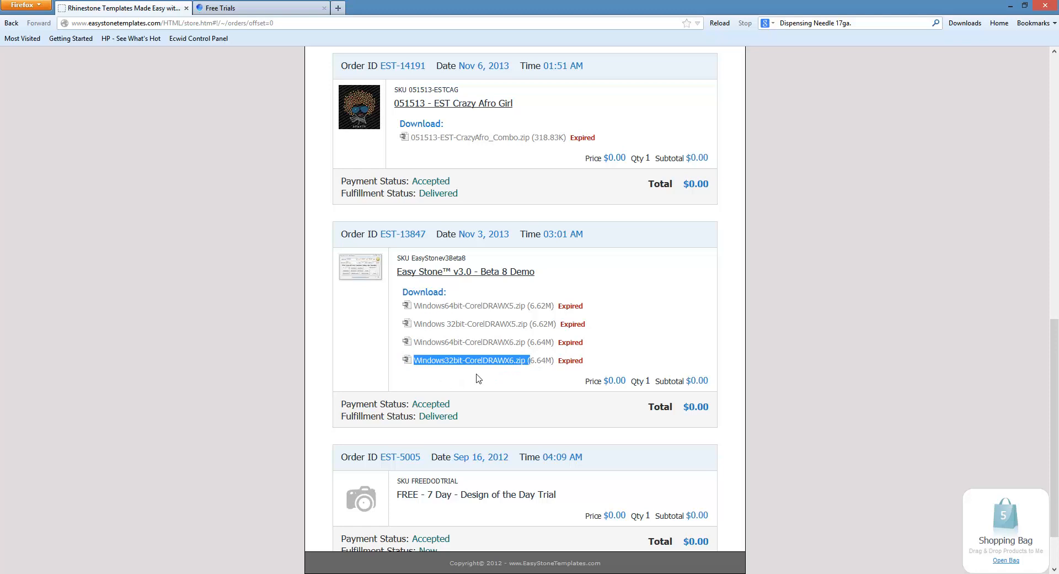
pyautogui.moveTo(452, 369)
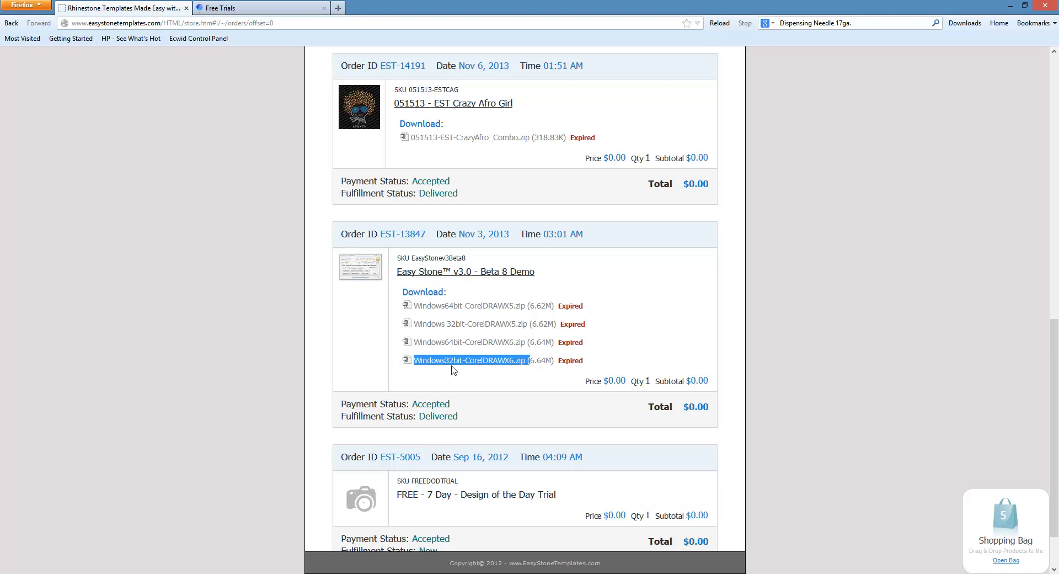
pyautogui.moveTo(471, 359)
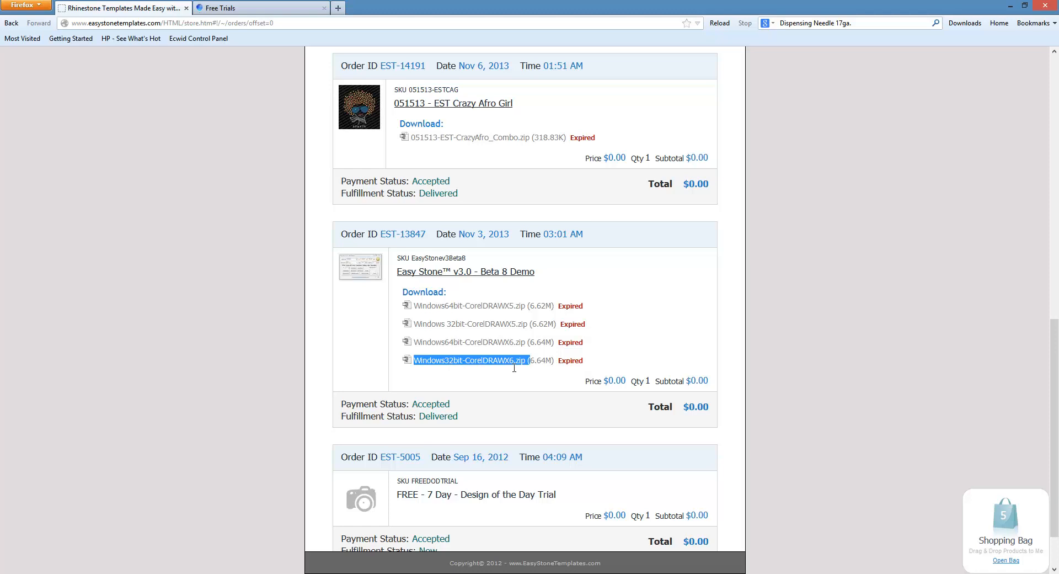
pyautogui.moveTo(435, 349)
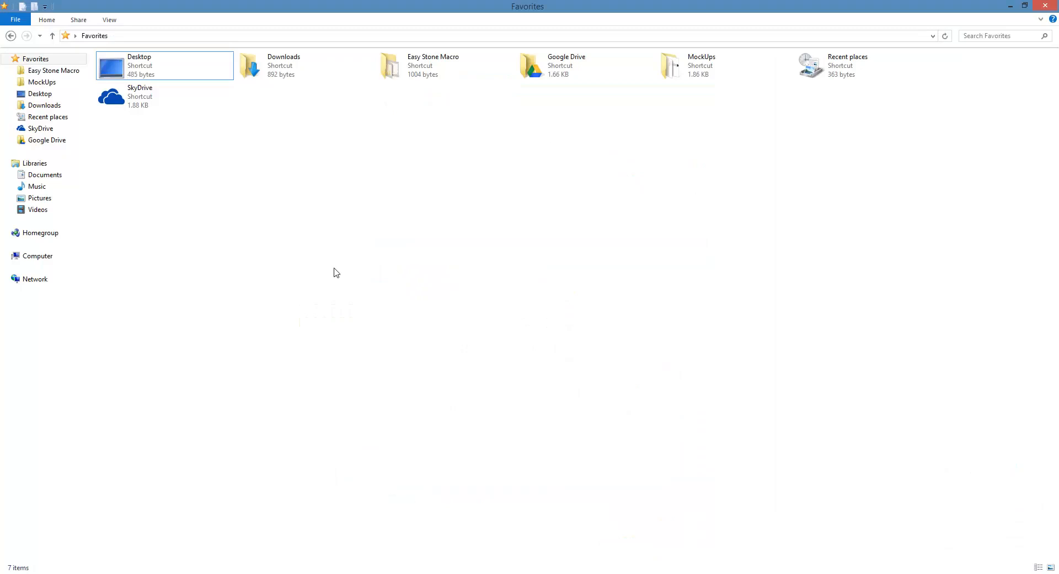
# Open the C: drive and compare the Program Files and Program Files (x86) folders.
pyautogui.click(38, 256)
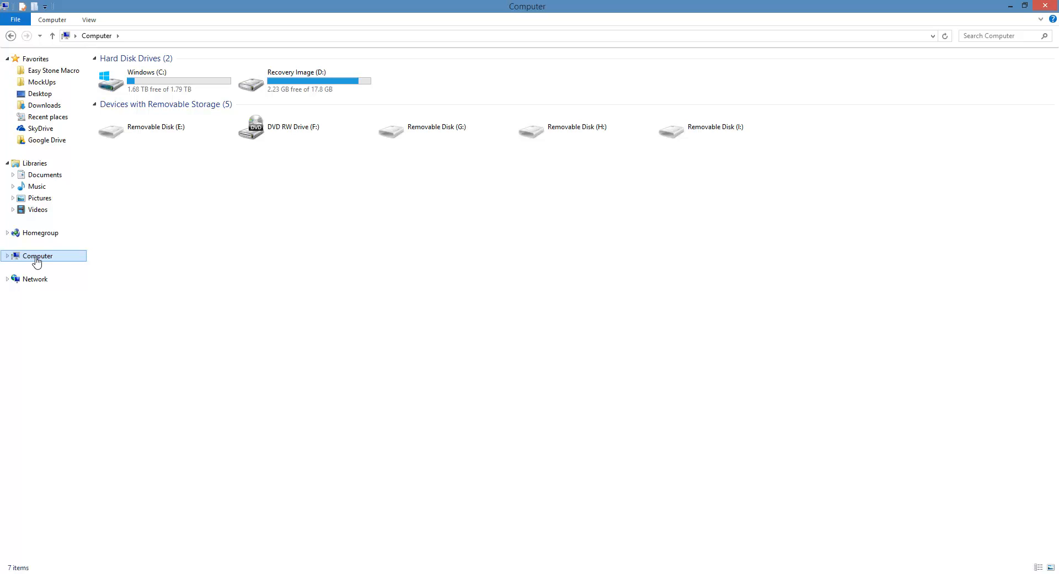
pyautogui.doubleClick(140, 81)
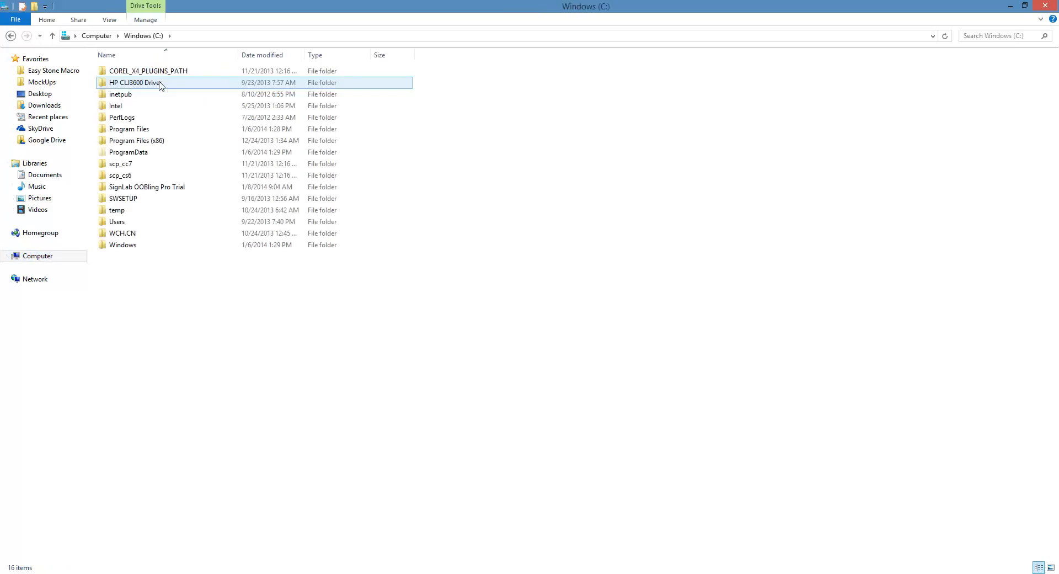
pyautogui.click(129, 128)
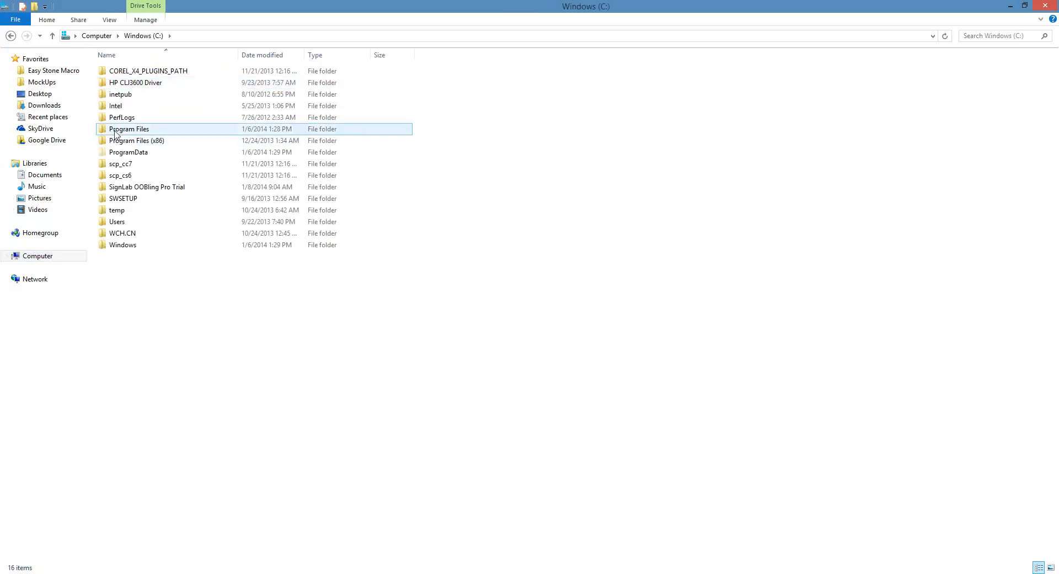
pyautogui.click(129, 152)
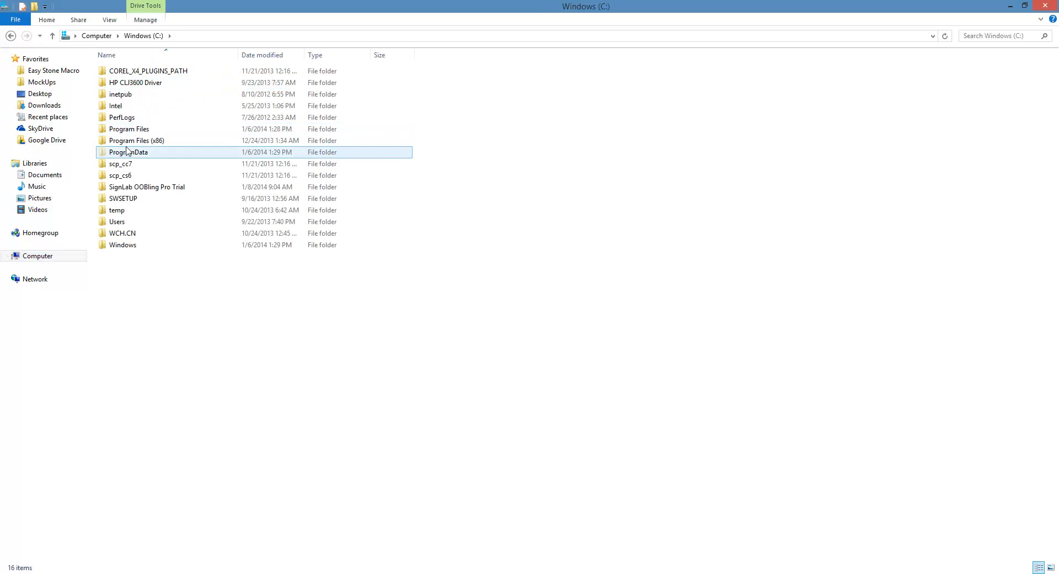
pyautogui.click(136, 140)
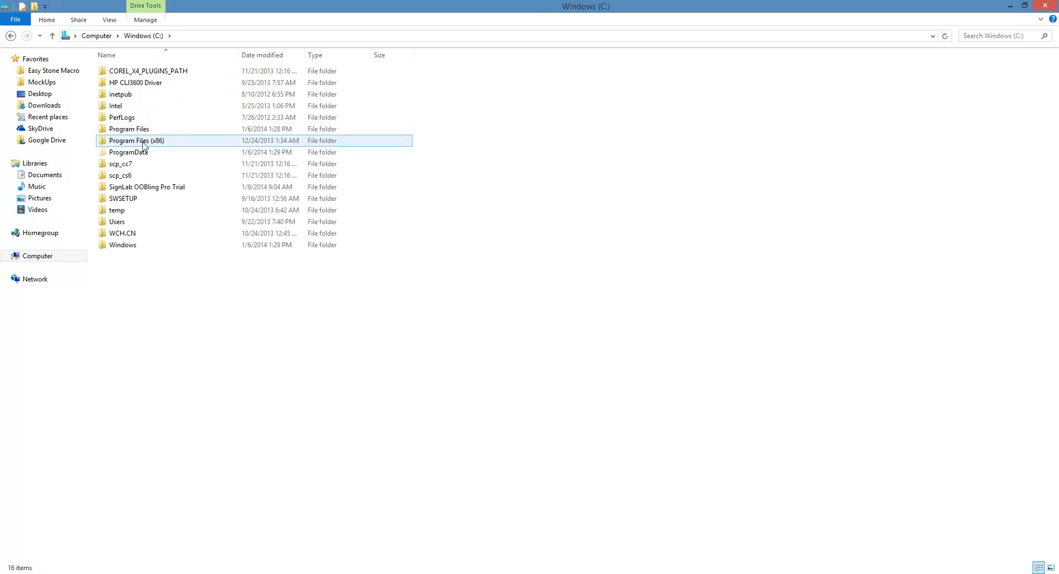
pyautogui.moveTo(138, 141)
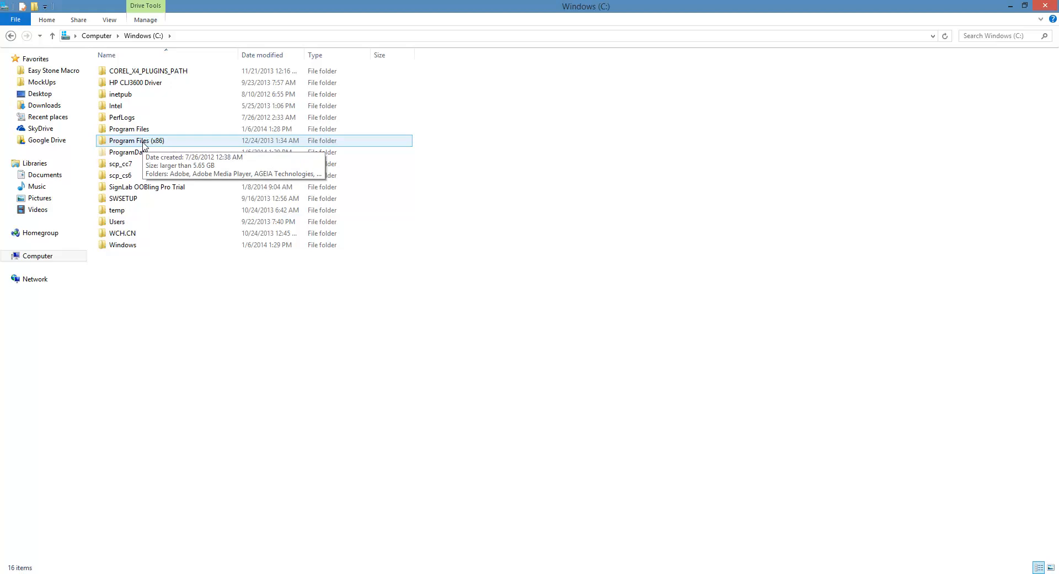
pyautogui.click(129, 129)
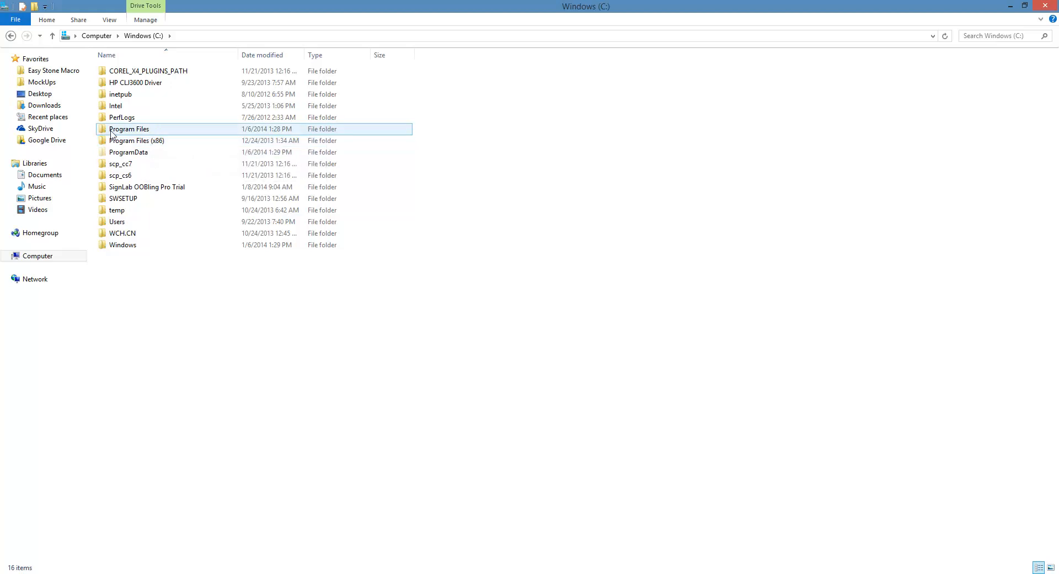
pyautogui.click(302, 310)
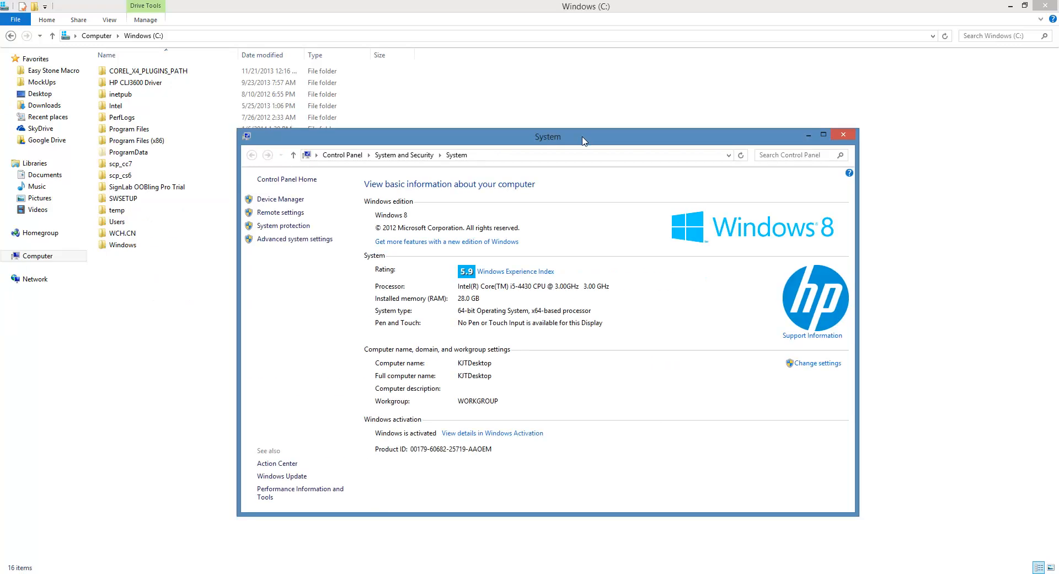
pyautogui.moveTo(476, 323)
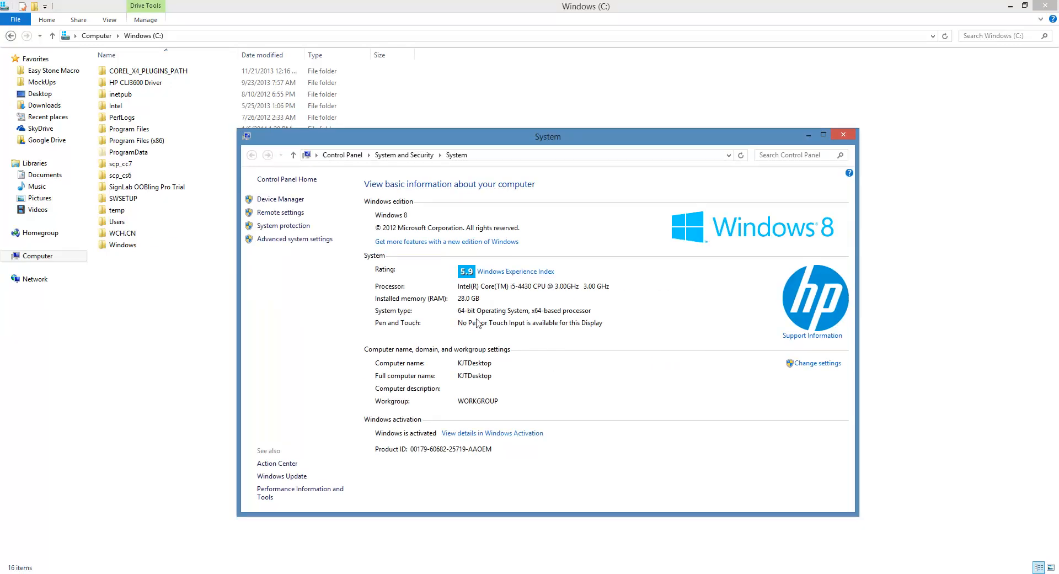
pyautogui.moveTo(416, 292)
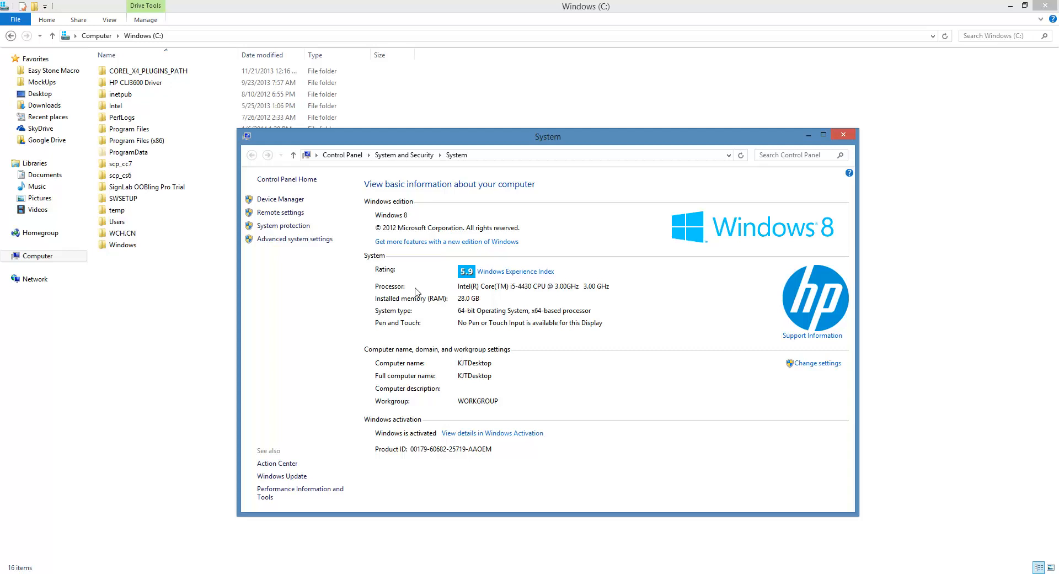
pyautogui.moveTo(441, 311)
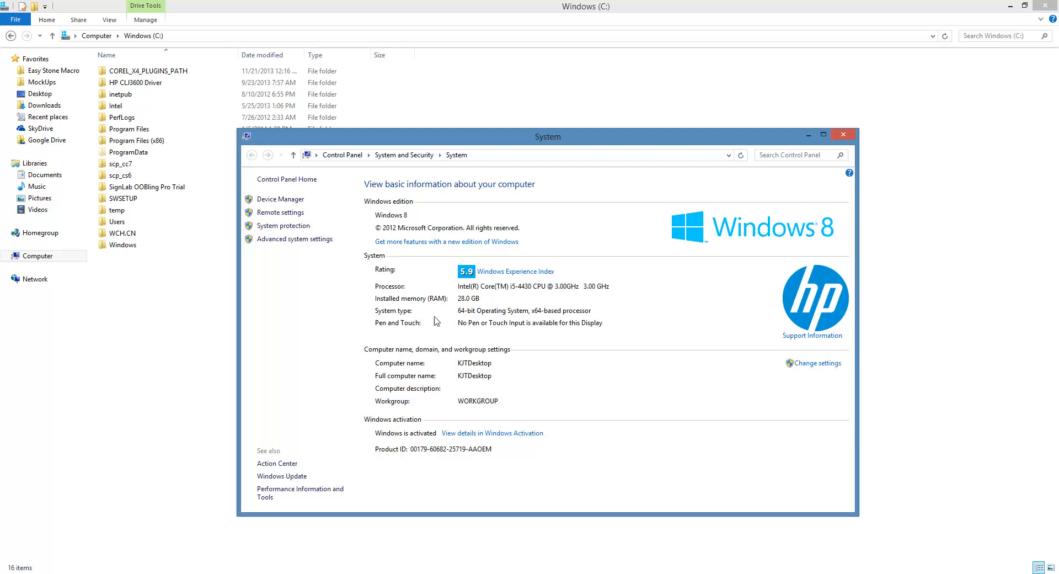
pyautogui.moveTo(478, 321)
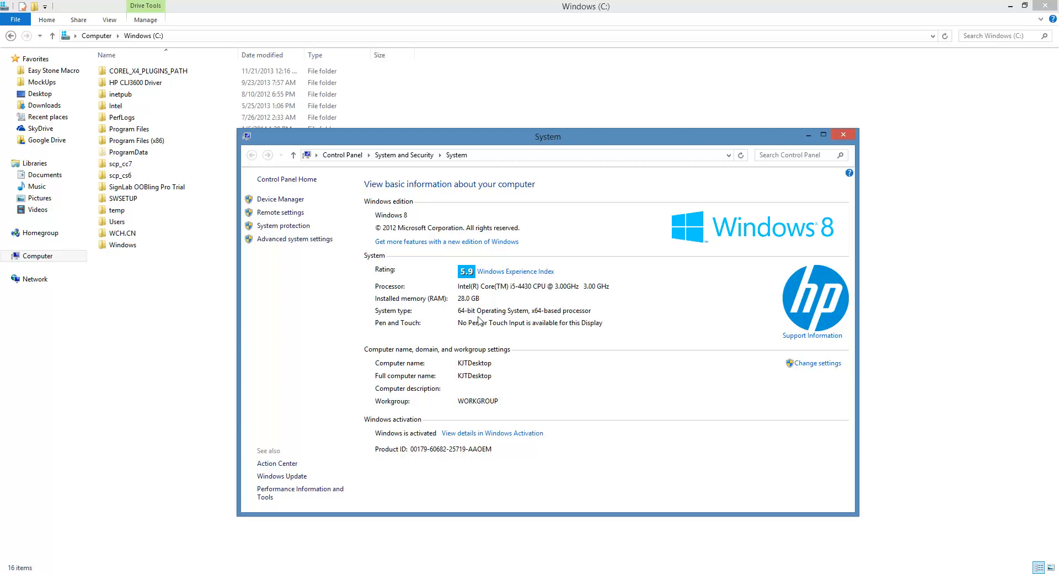
pyautogui.moveTo(526, 319)
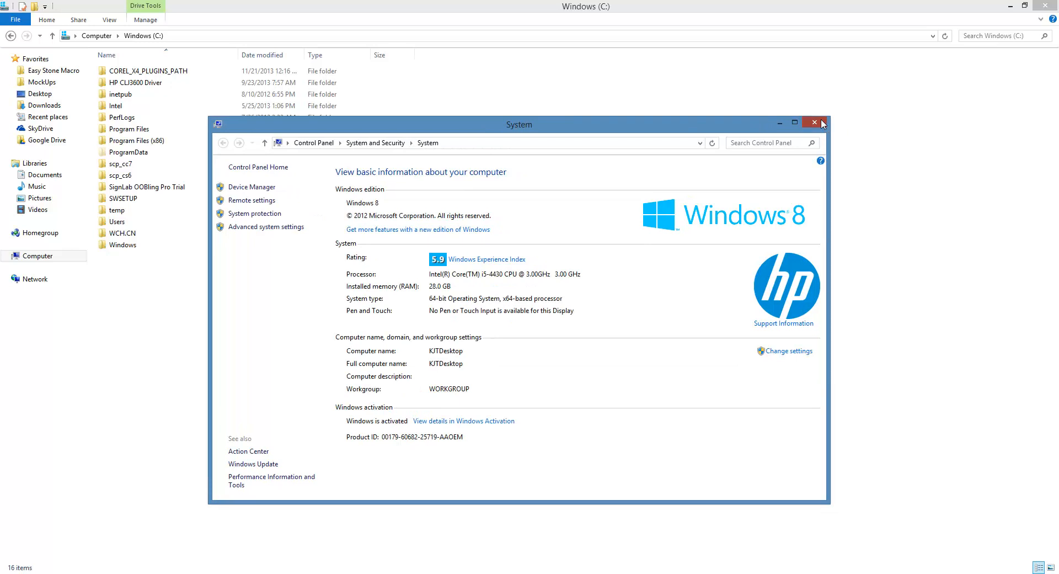
pyautogui.click(816, 122)
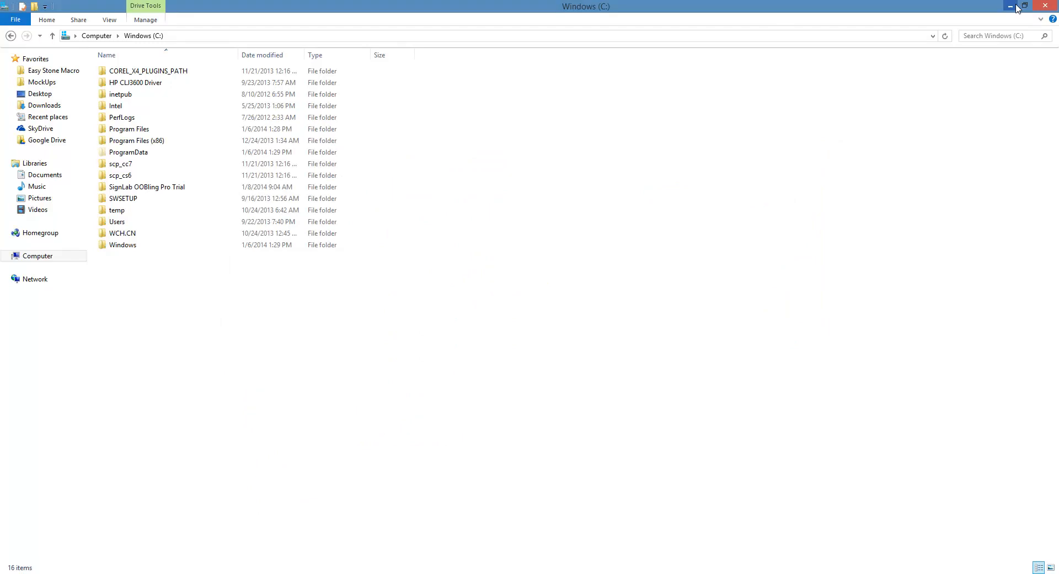
# Minimize Explorer and highlight the Windows64bit-CorelDRAWX6.zip name in the order list.
pyautogui.click(1009, 6)
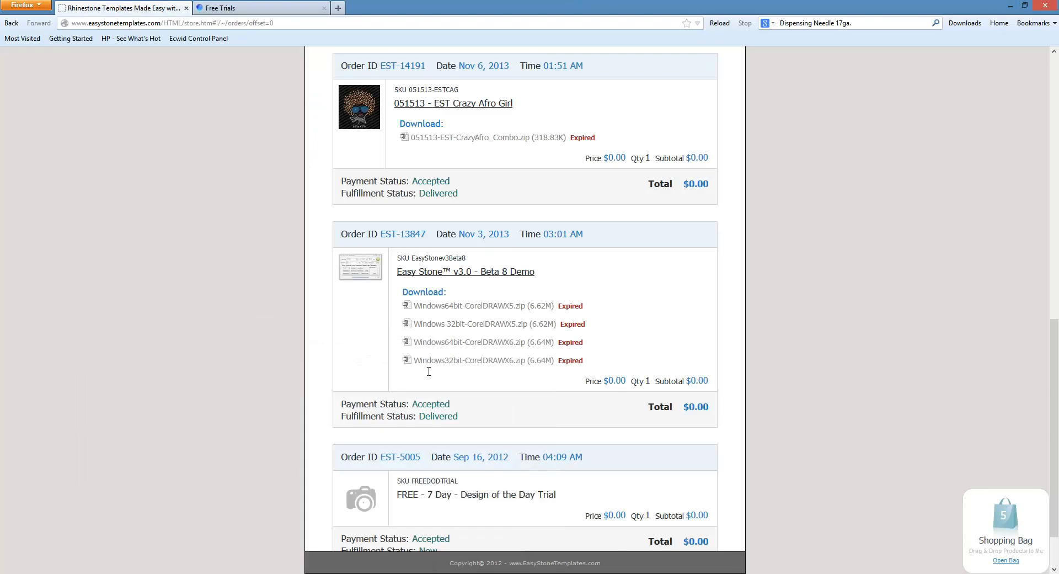
pyautogui.moveTo(534, 352)
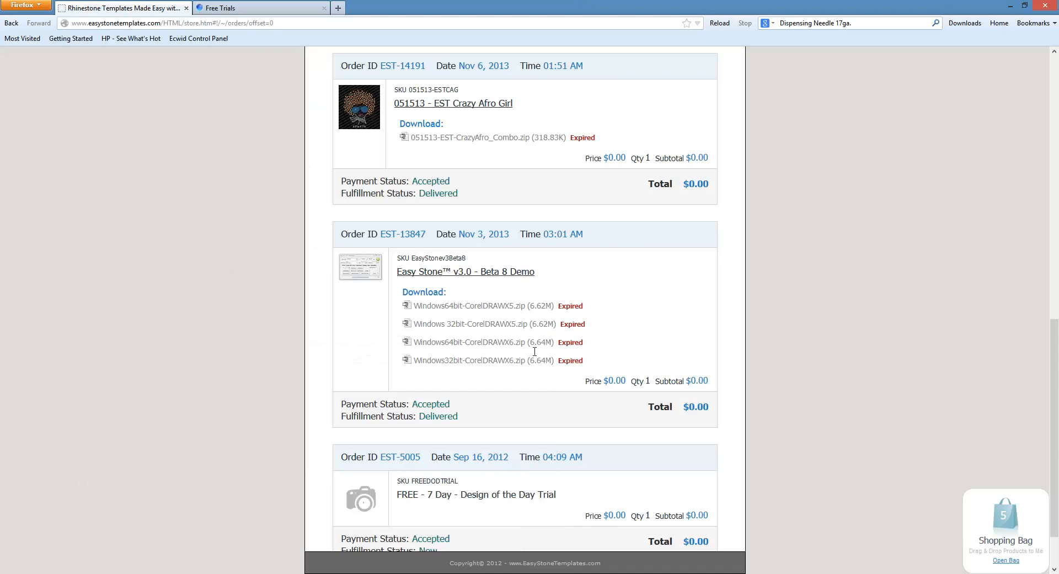
pyautogui.doubleClick(481, 342)
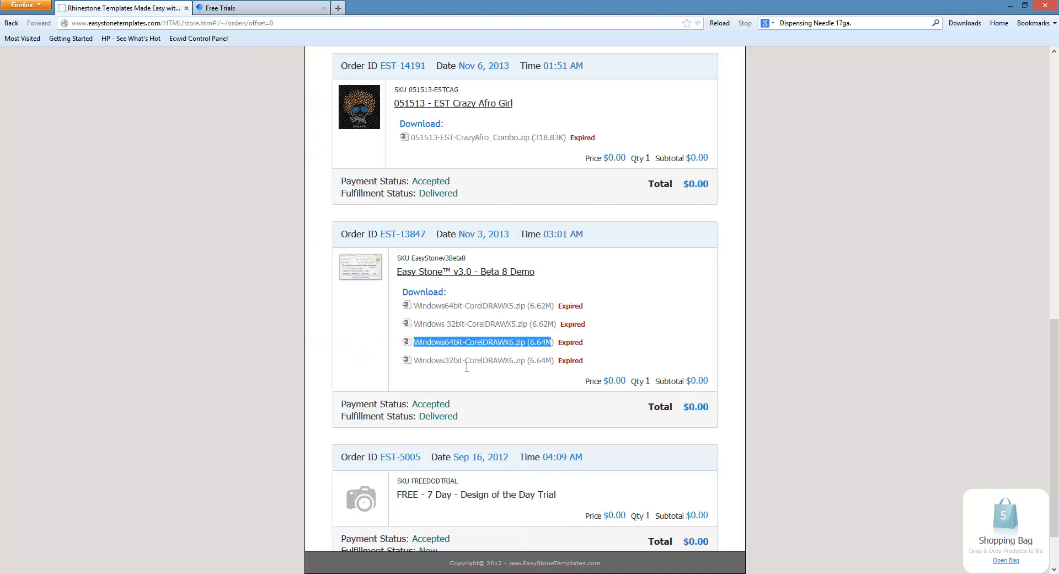
pyautogui.moveTo(480, 354)
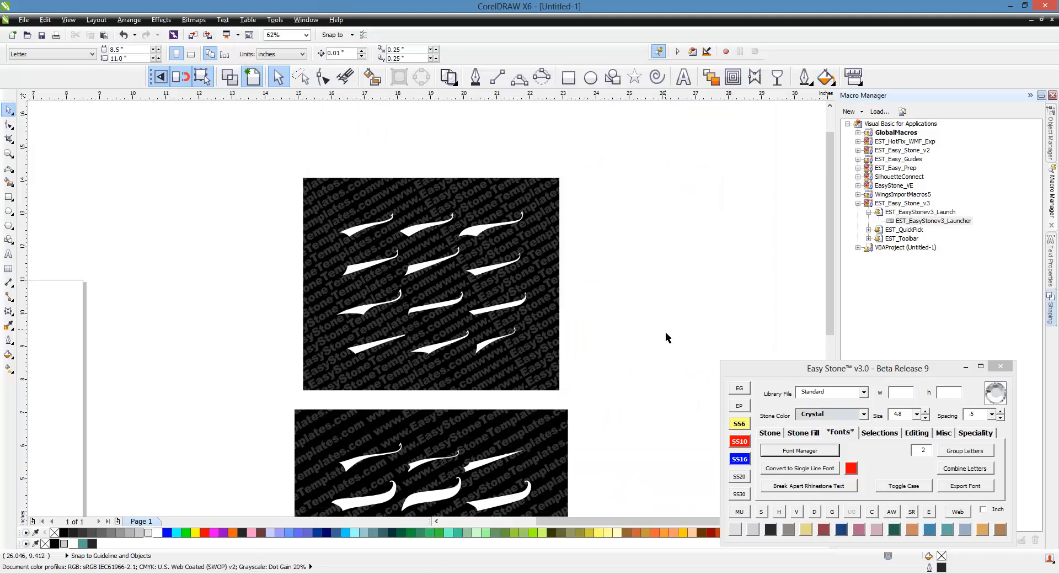
pyautogui.moveTo(990, 102)
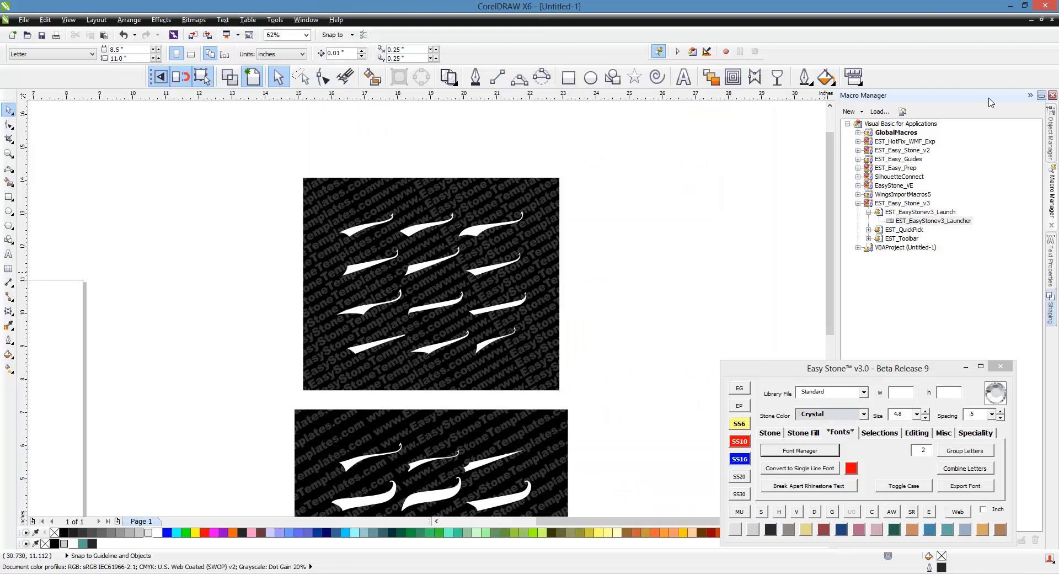
pyautogui.moveTo(984, 271)
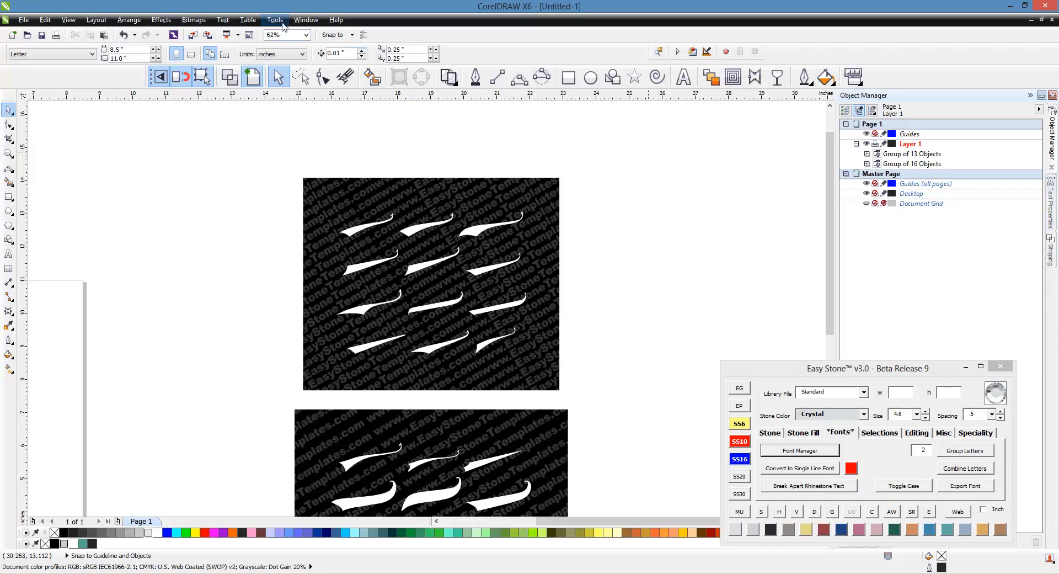
# Open Tools > Macros > Macro Manager and select the EST_EasyStonev3_Launch module.
pyautogui.click(274, 19)
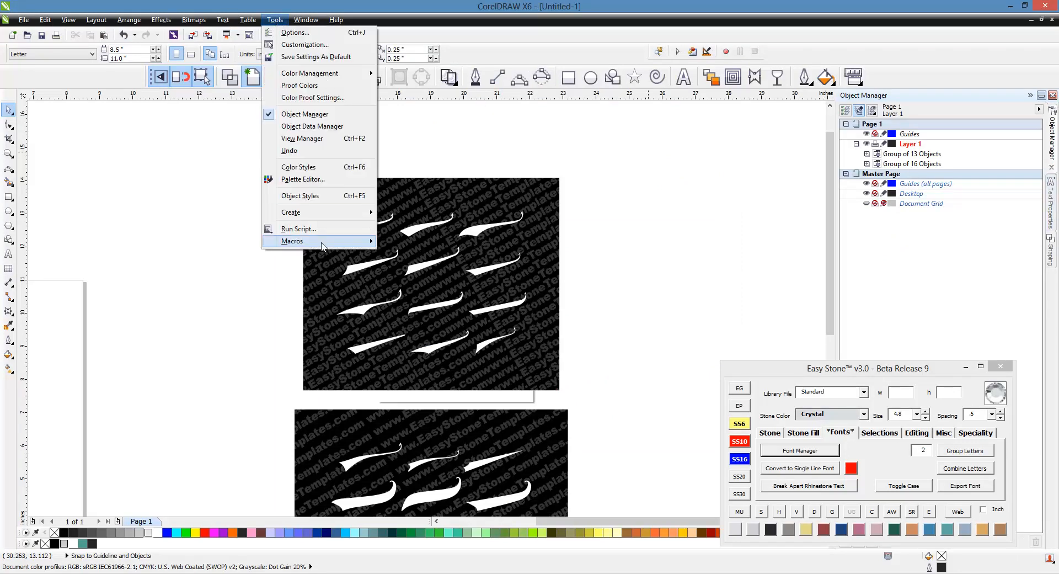
pyautogui.click(292, 240)
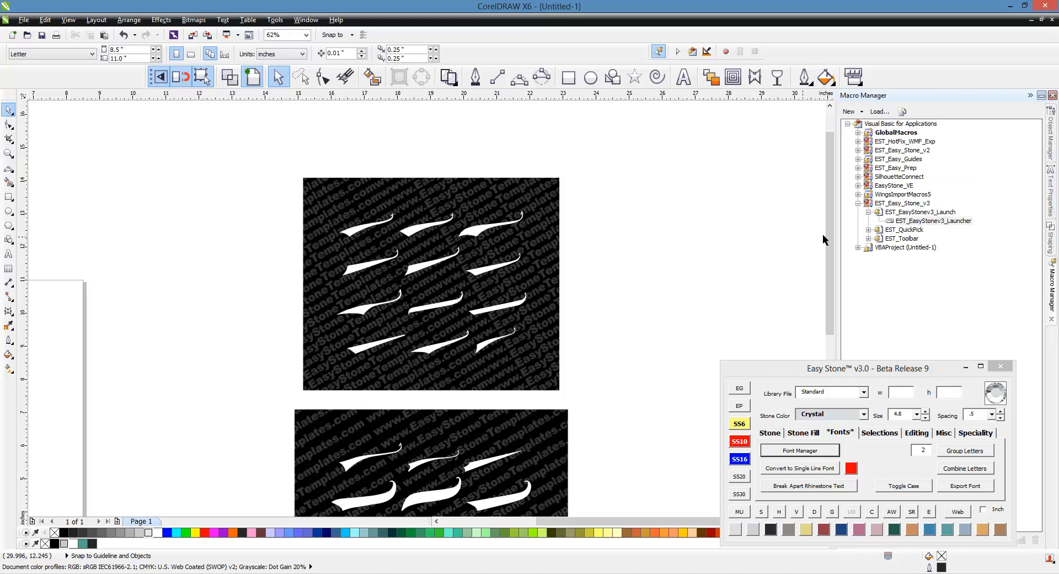
pyautogui.click(918, 211)
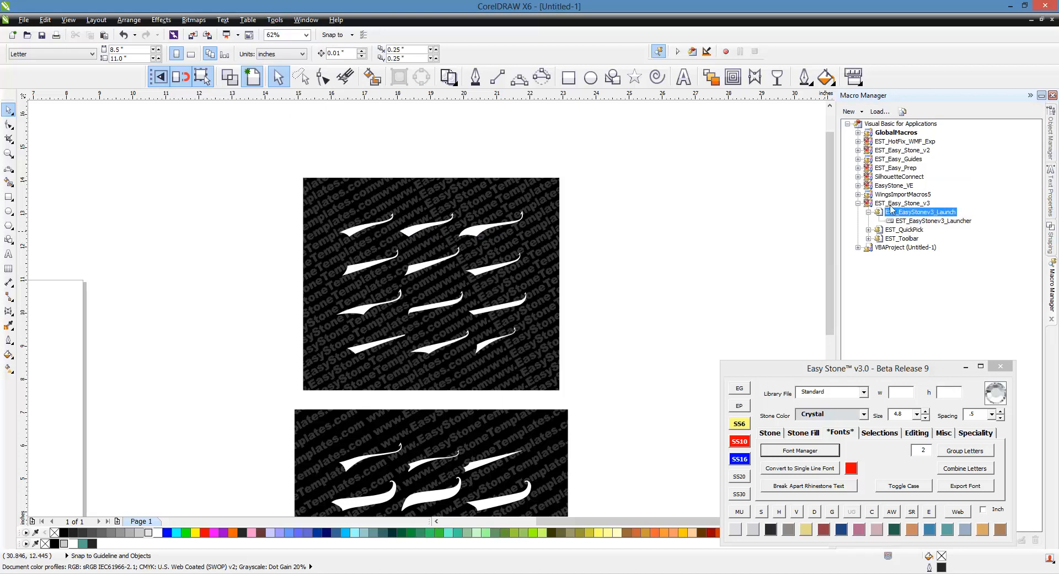
# Select the EST_Easy_Stone_v3 project and expand its launcher module in Macro Manager.
pyautogui.click(903, 202)
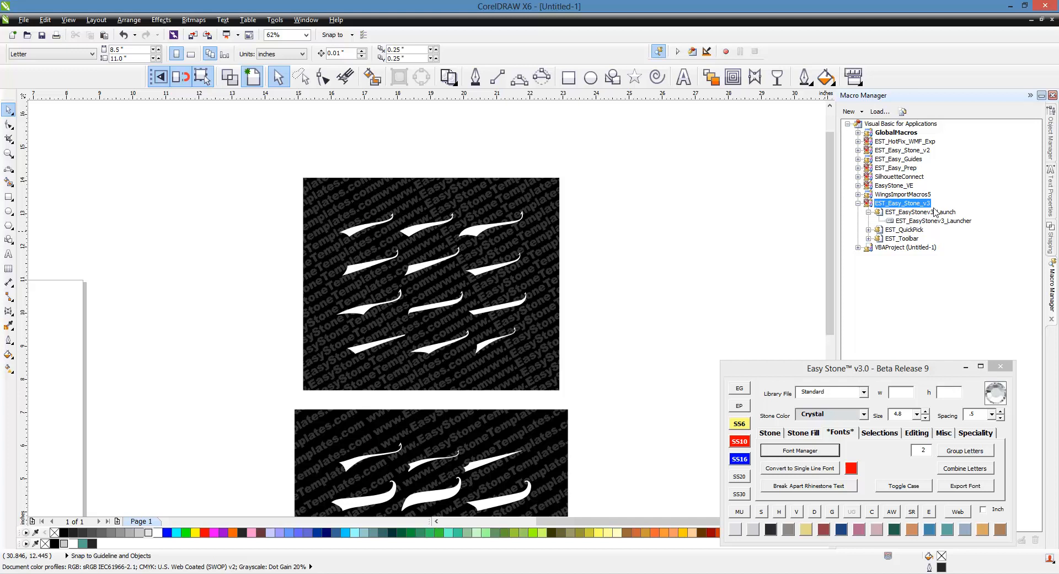
pyautogui.moveTo(915, 210)
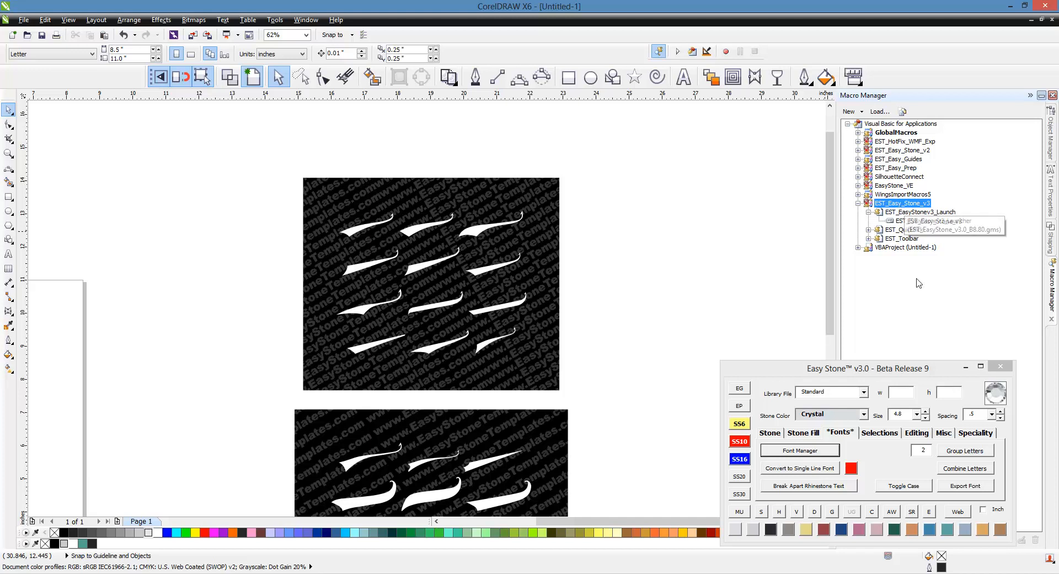
pyautogui.moveTo(930, 297)
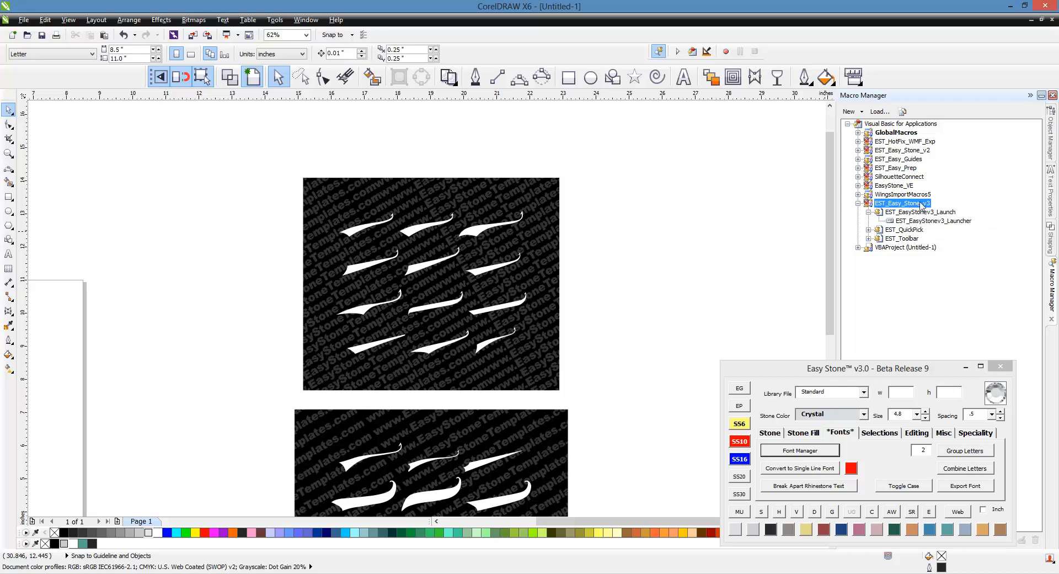
pyautogui.moveTo(928, 338)
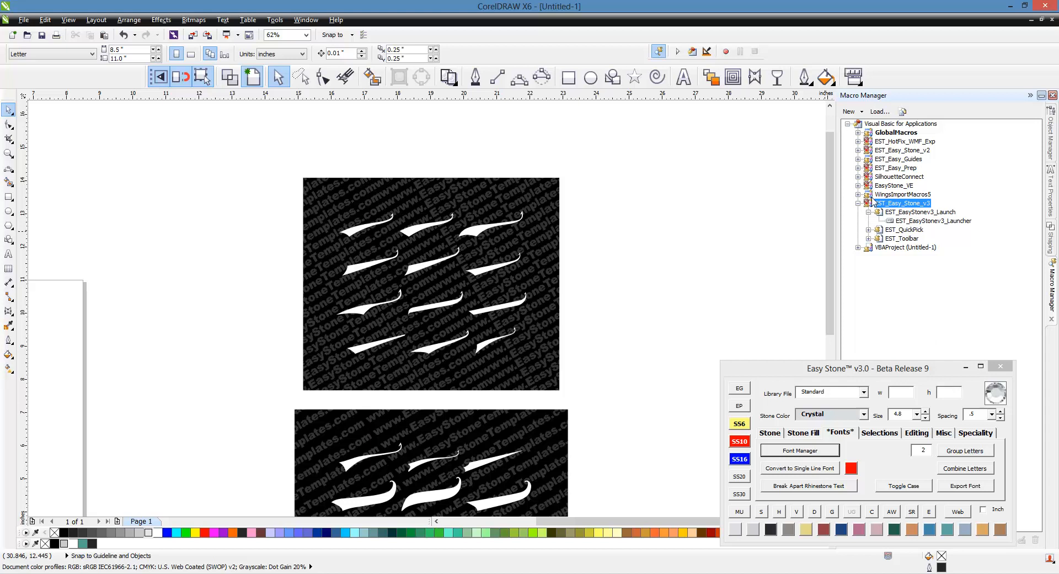
pyautogui.moveTo(914, 319)
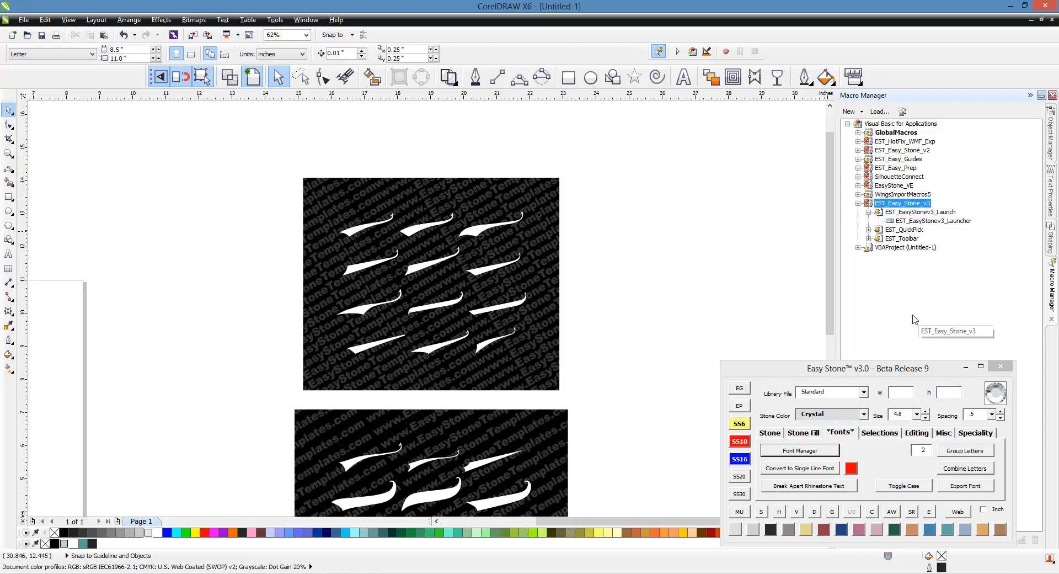
pyautogui.moveTo(904, 298)
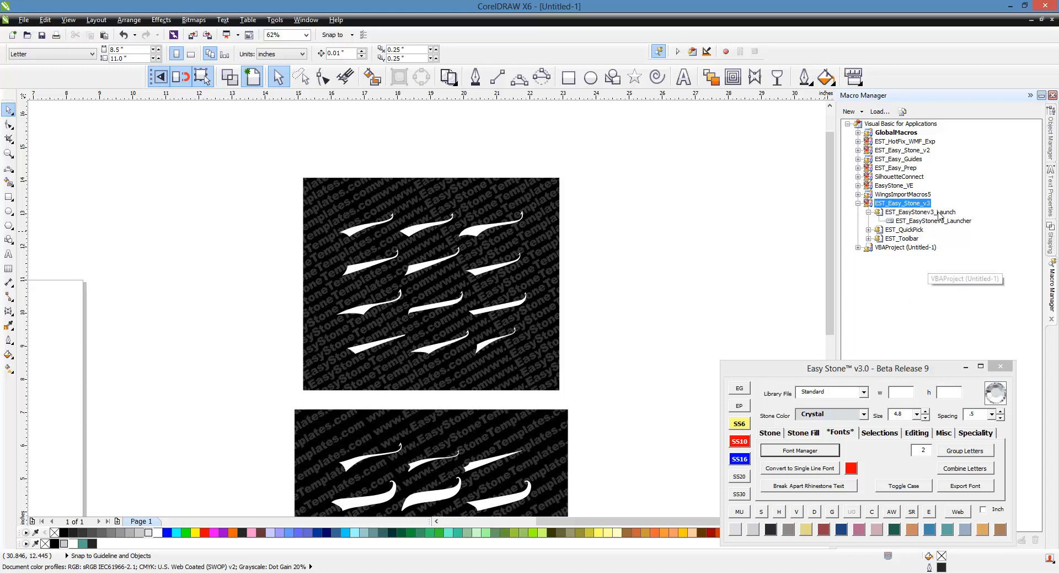
pyautogui.moveTo(957, 231)
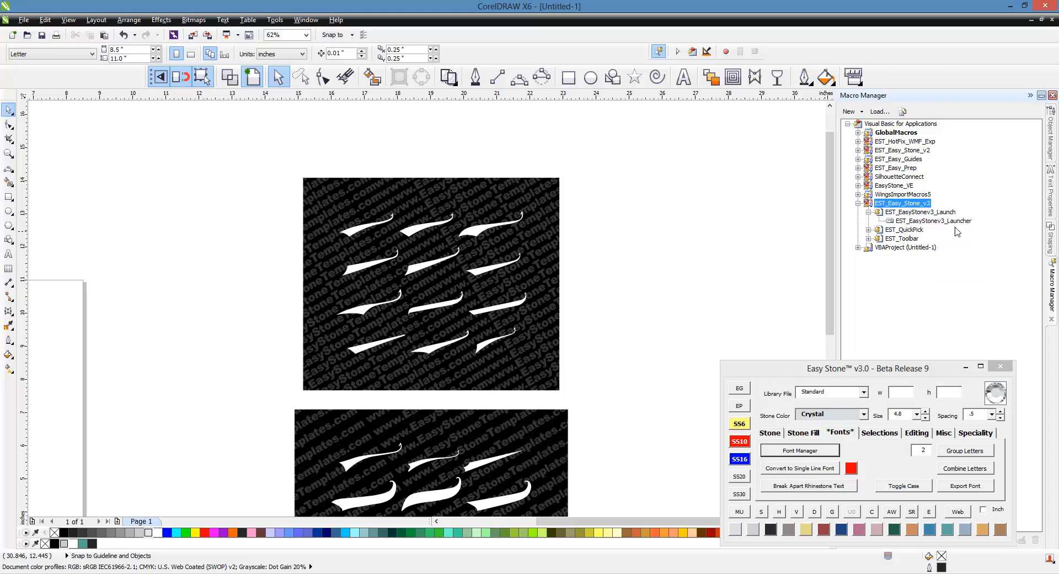
pyautogui.click(932, 220)
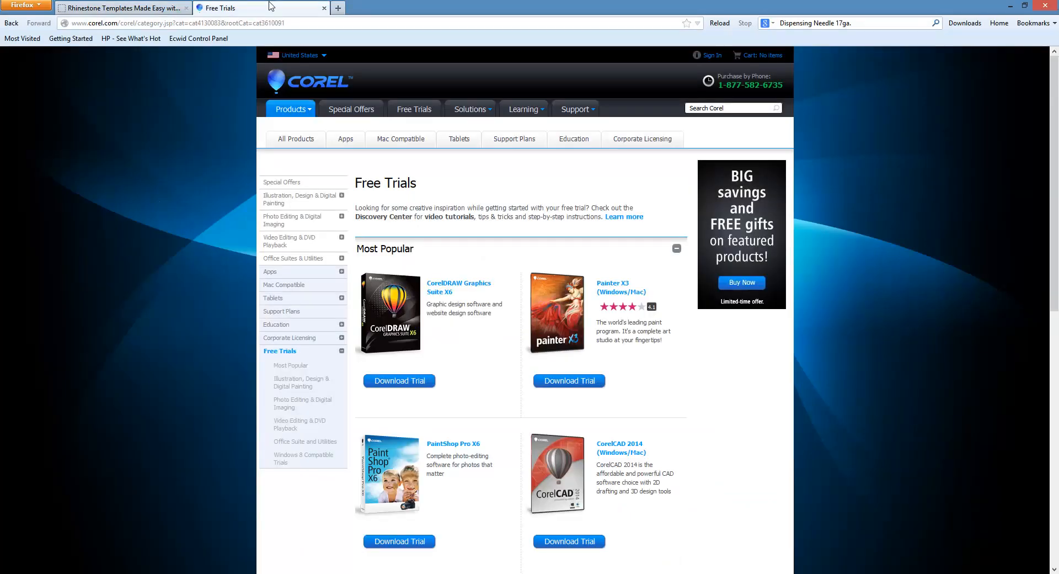
pyautogui.moveTo(876, 418)
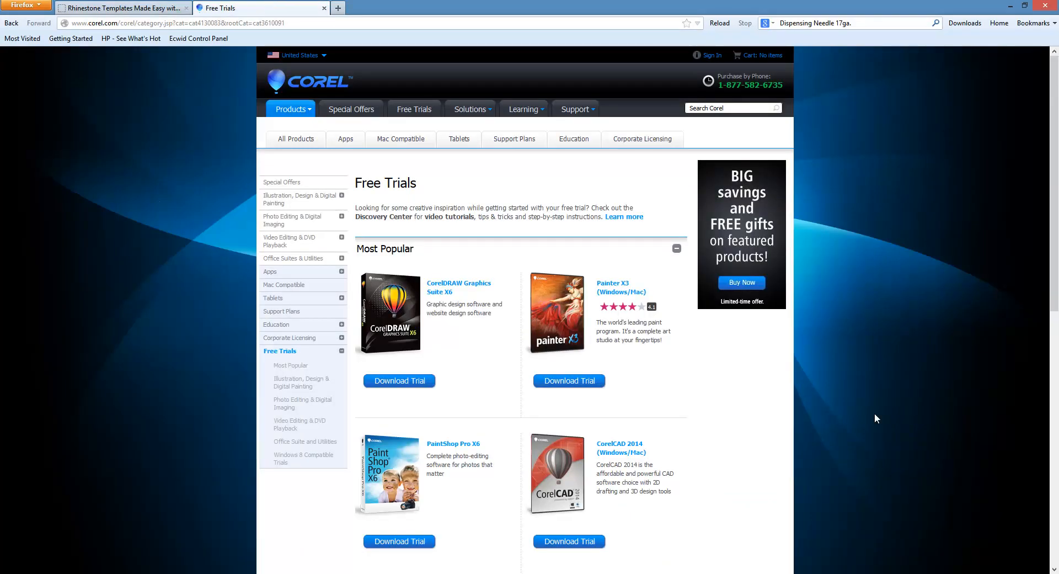
# Choose the 32-bit version in the CorelDRAW Graphics Suite X6 trial download popup, then close it.
pyautogui.click(398, 381)
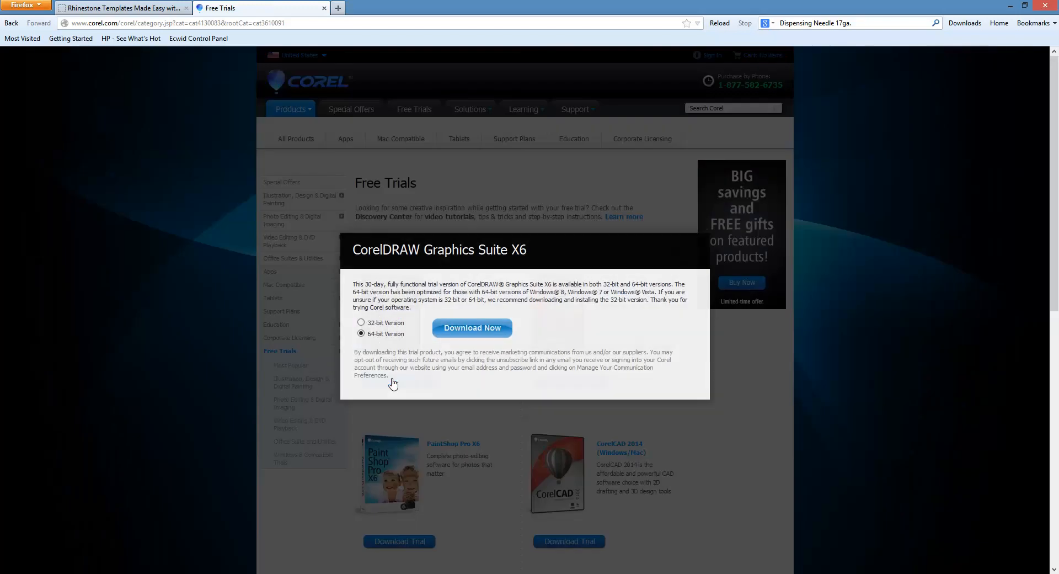
pyautogui.click(361, 323)
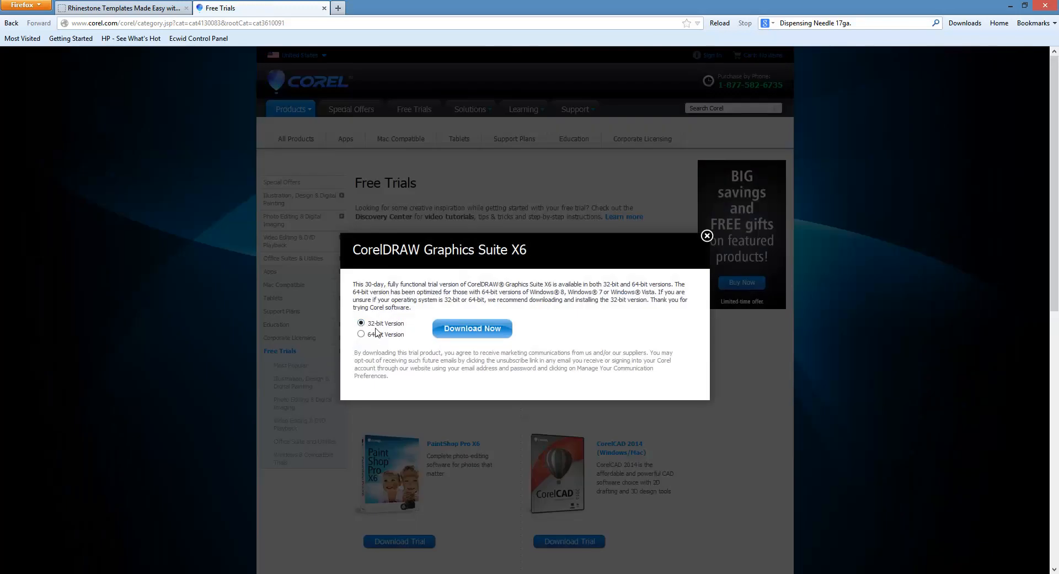
pyautogui.moveTo(677, 255)
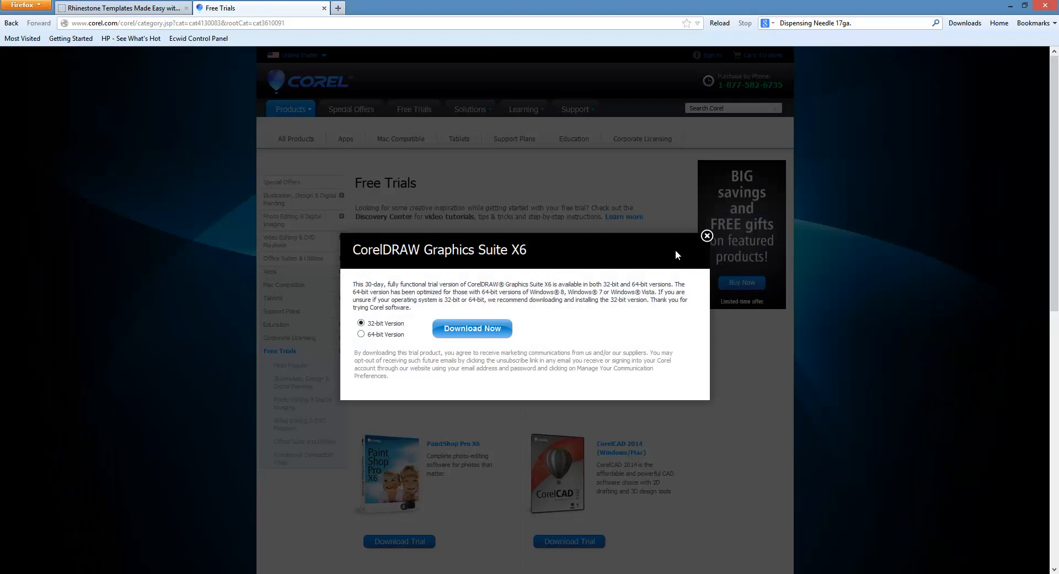
pyautogui.click(706, 236)
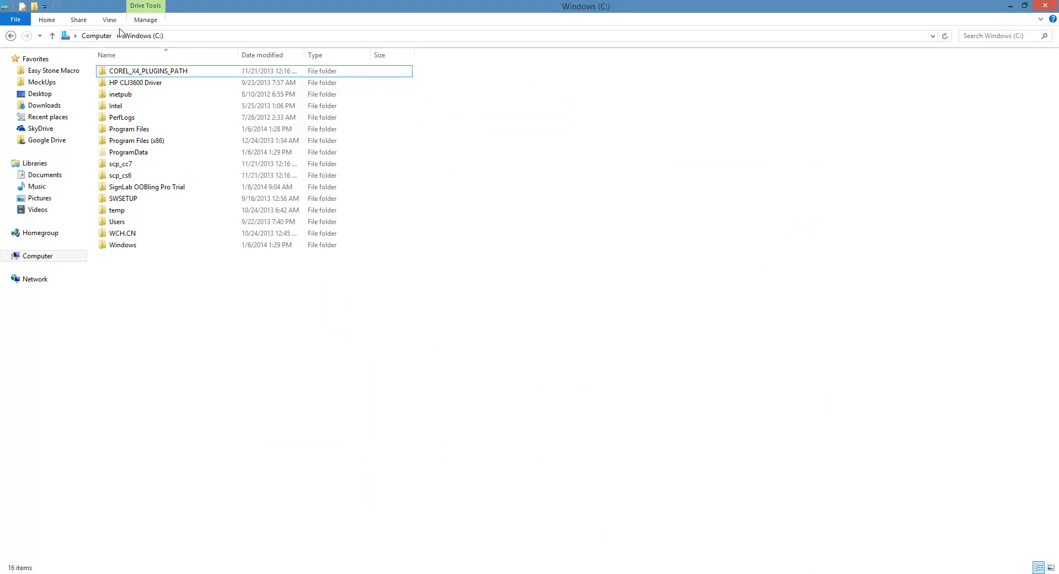
pyautogui.click(136, 141)
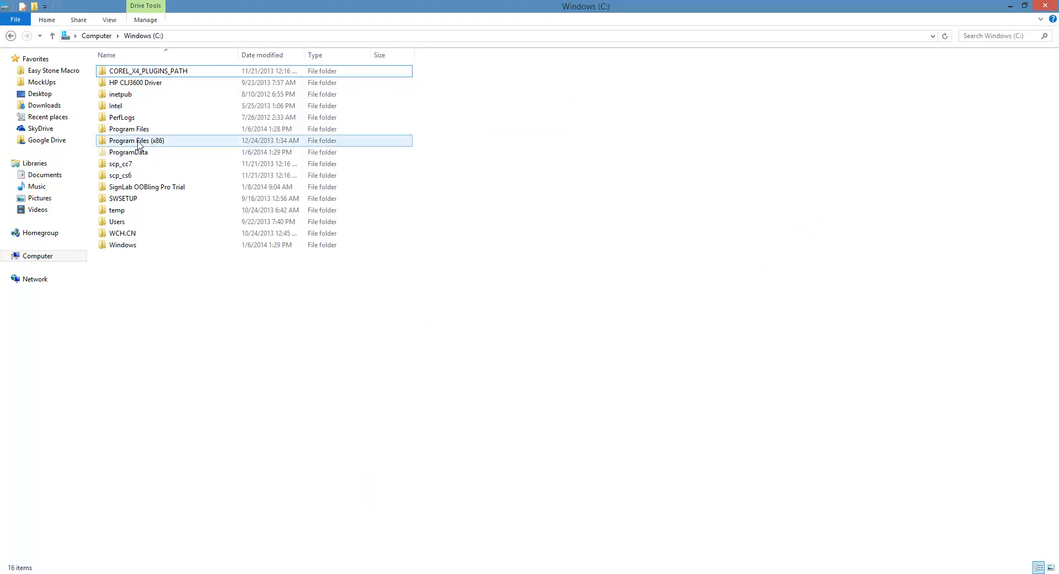
pyautogui.moveTo(156, 145)
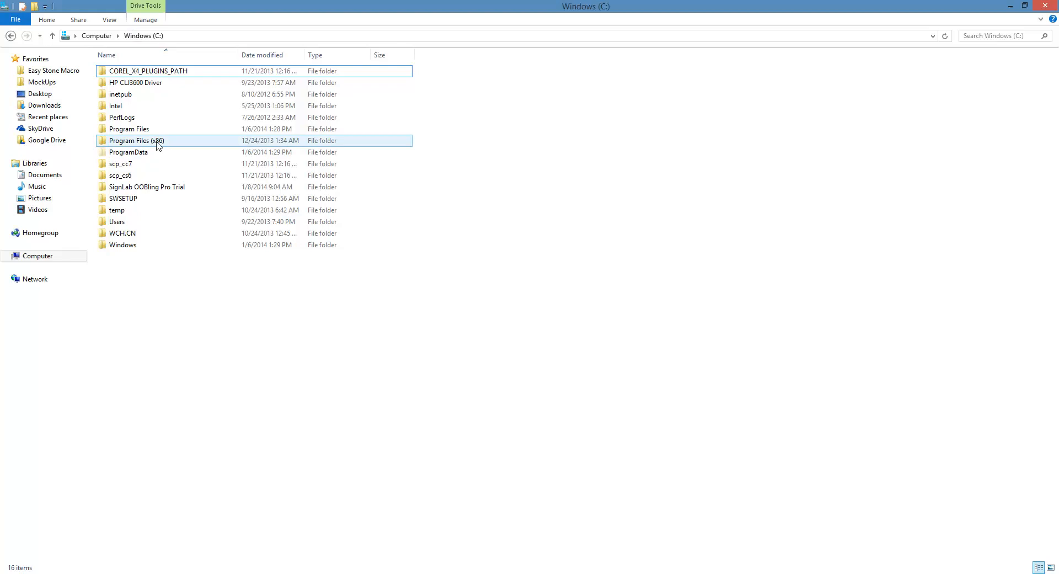
pyautogui.click(129, 128)
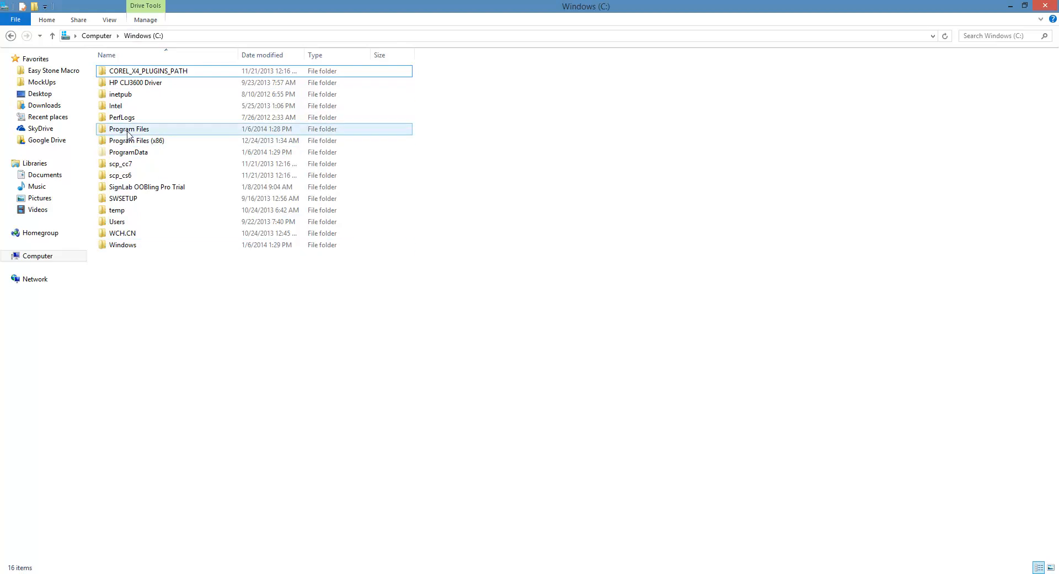
pyautogui.moveTo(163, 140)
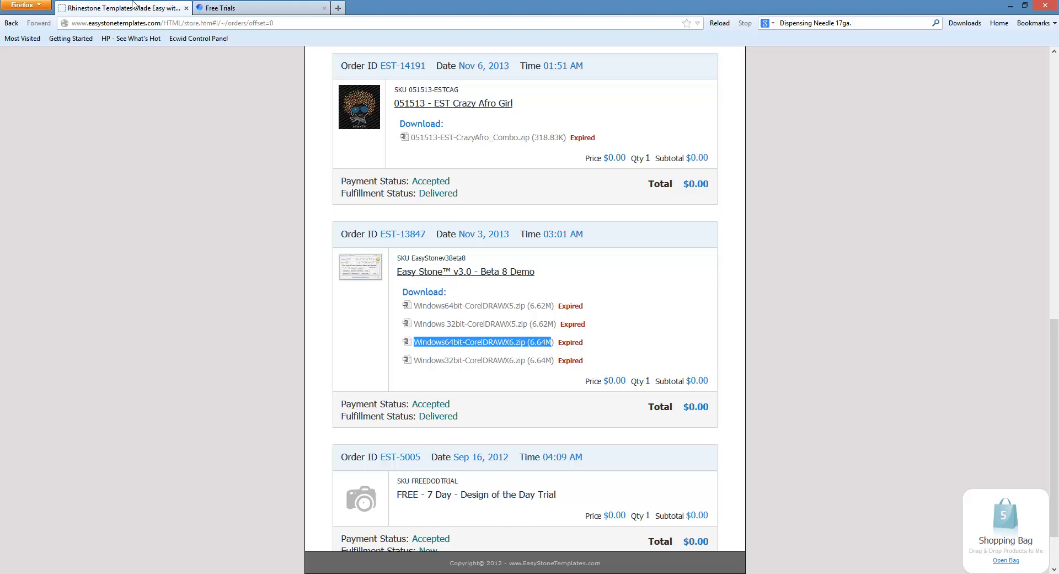
pyautogui.moveTo(493, 366)
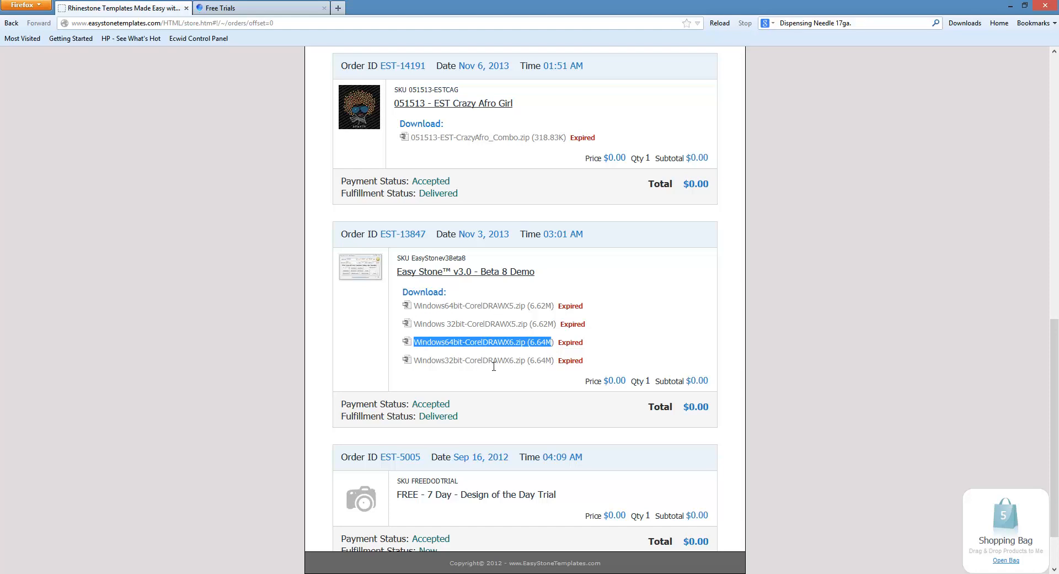
pyautogui.moveTo(502, 312)
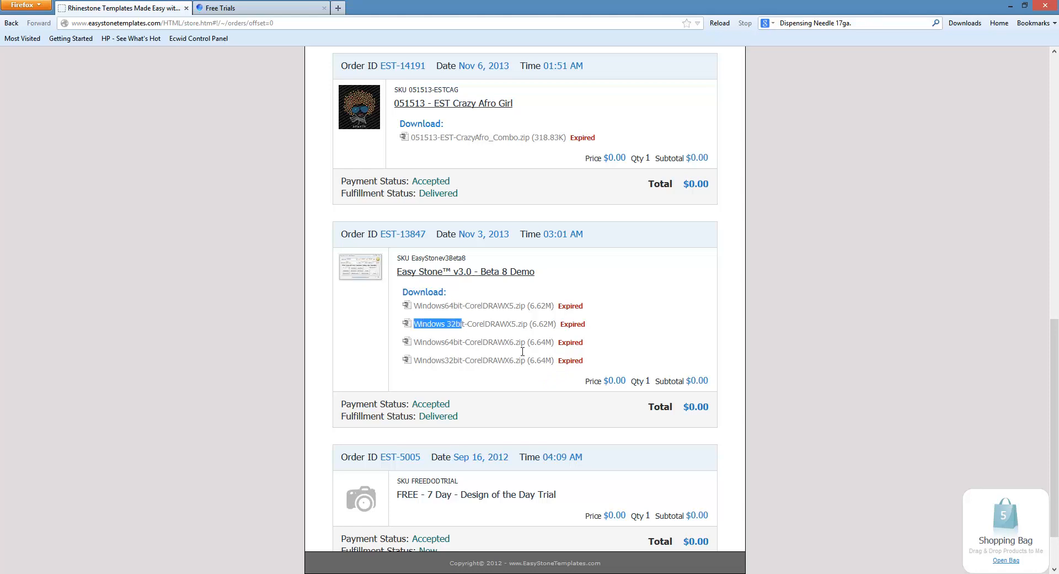
pyautogui.moveTo(421, 346)
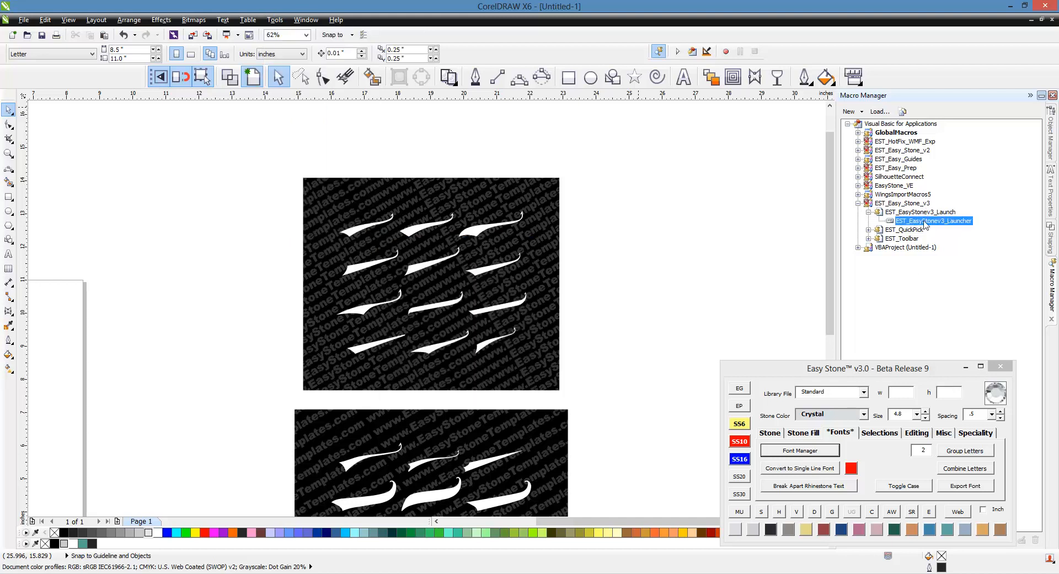
pyautogui.moveTo(930, 297)
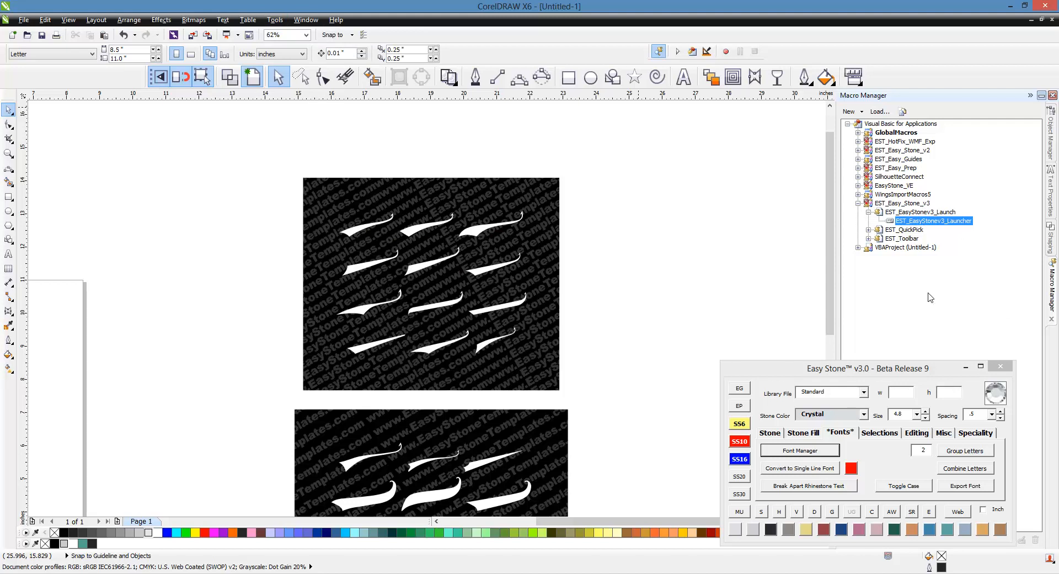
pyautogui.moveTo(929, 296)
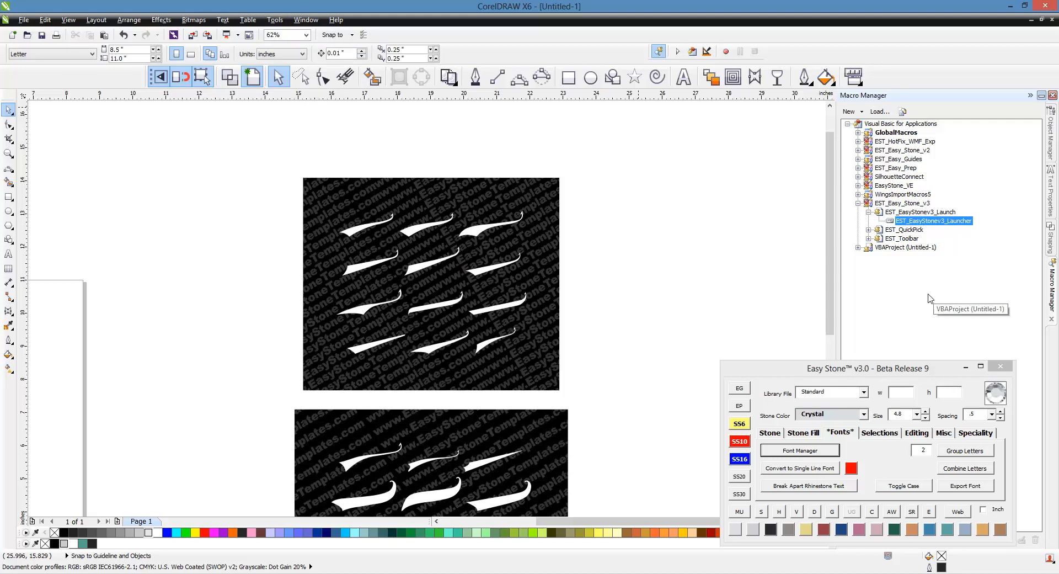
pyautogui.moveTo(902, 358)
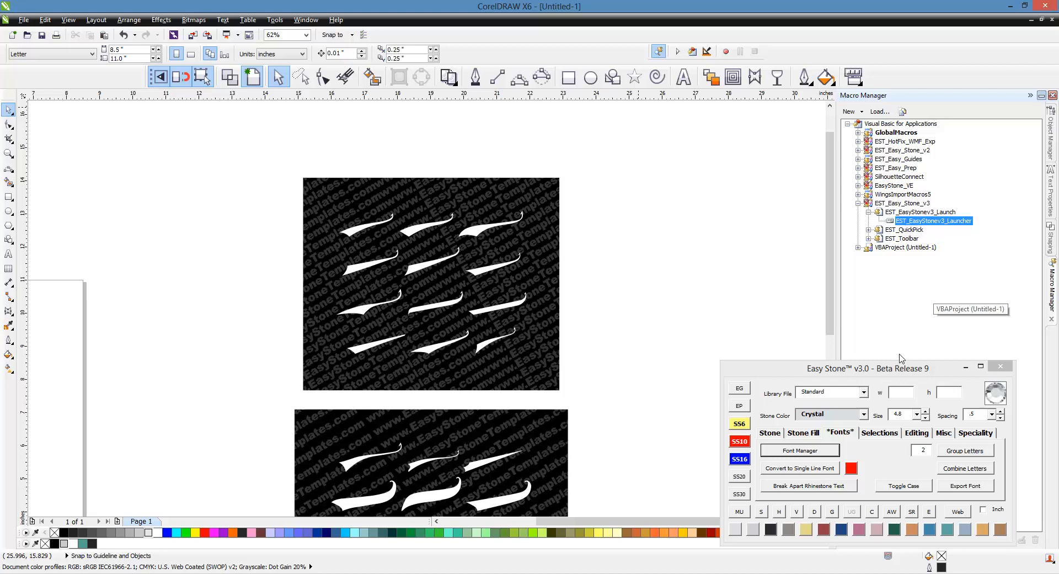
pyautogui.moveTo(917, 346)
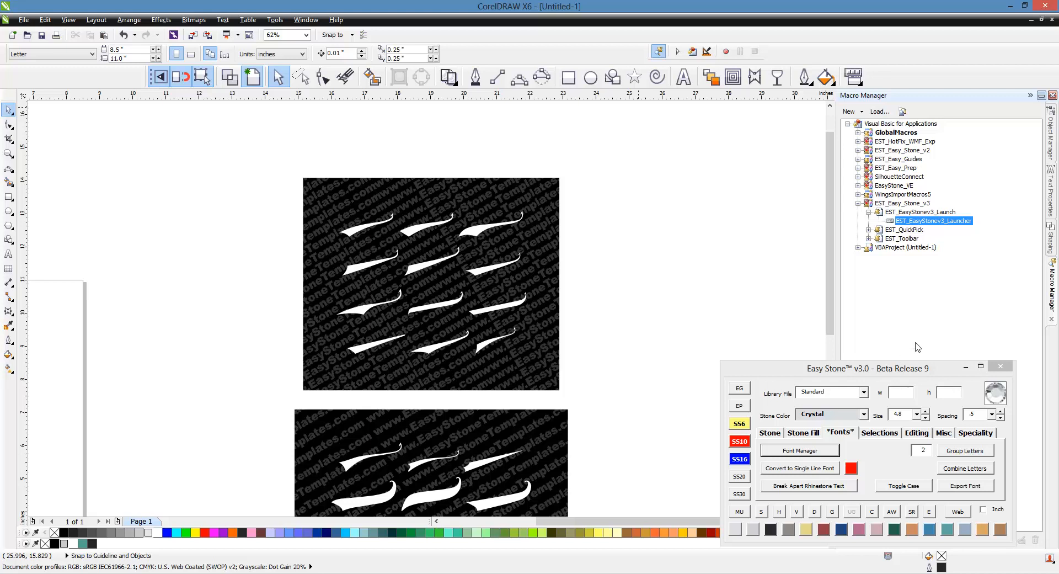
pyautogui.moveTo(901, 287)
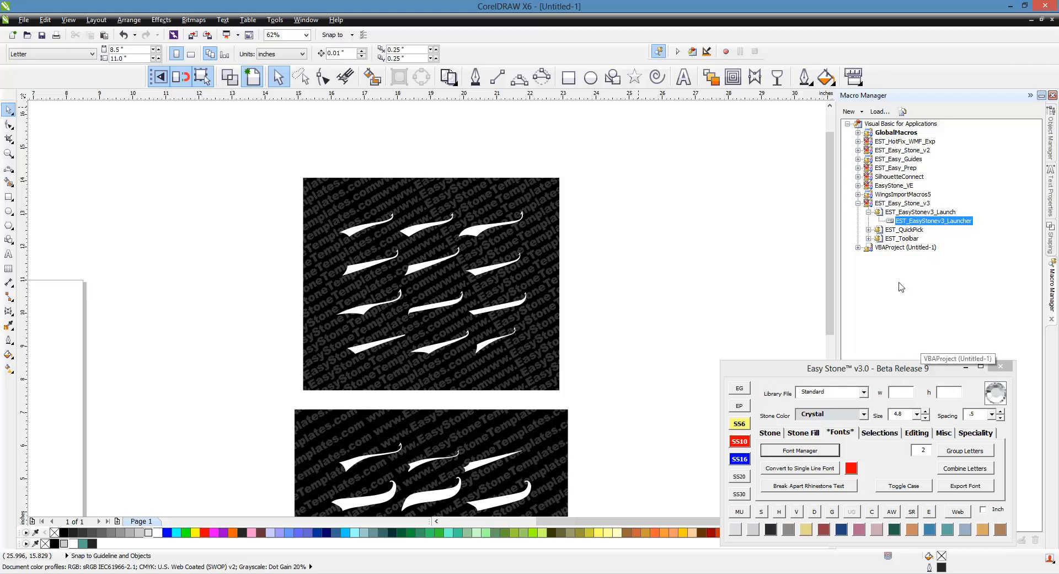